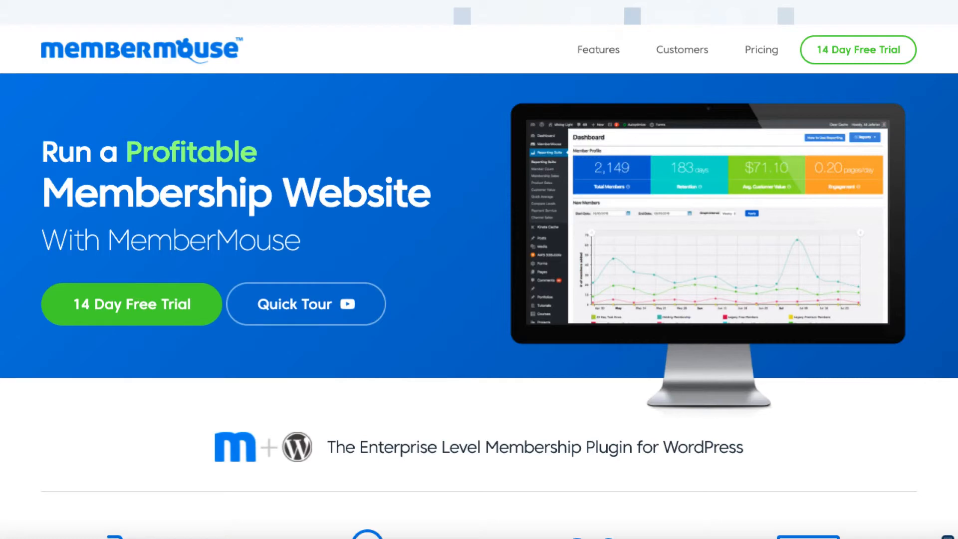
pyautogui.moveTo(389, 468)
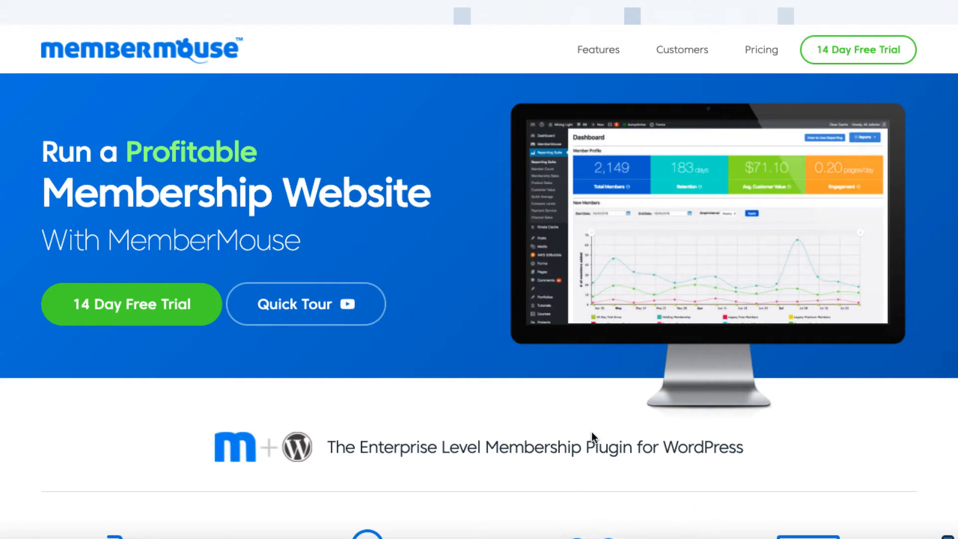
# Step: Scroll down the homepage to the Built to Last founding year, customers, members and orders figures
pyautogui.scroll(-3)
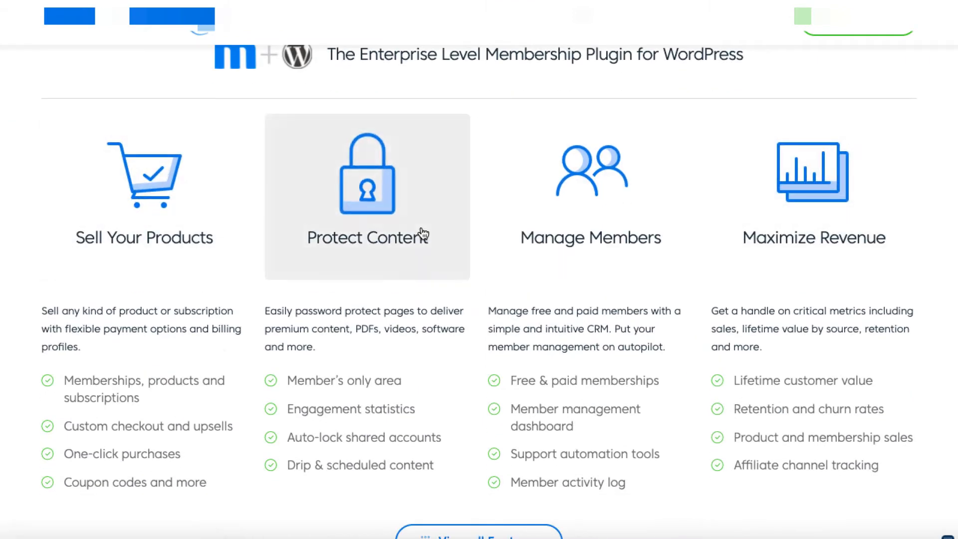
pyautogui.moveTo(786, 279)
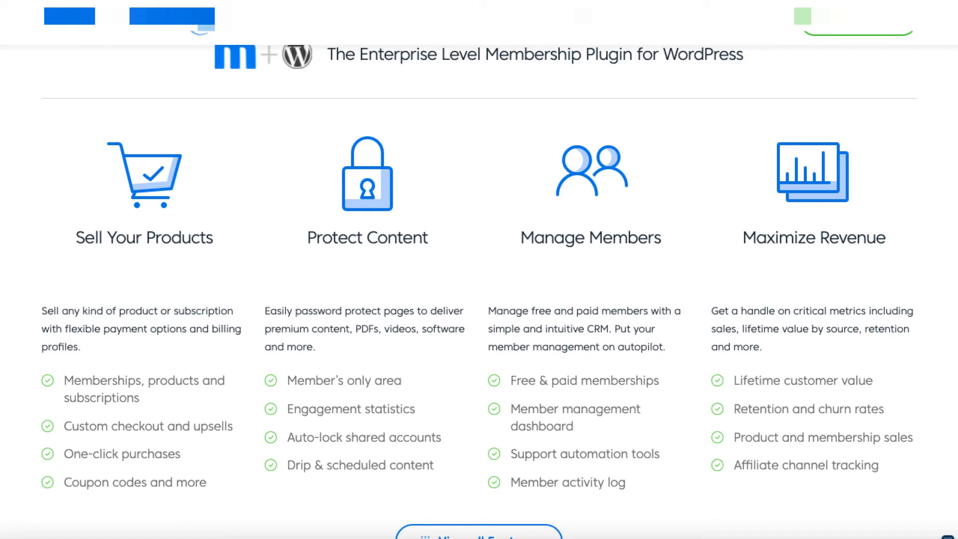
pyautogui.scroll(-3)
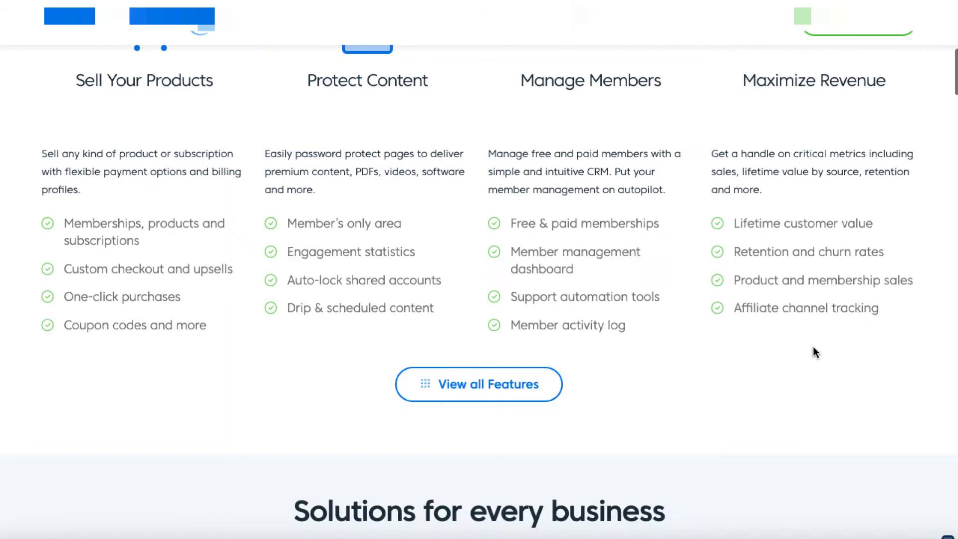
pyautogui.scroll(-3)
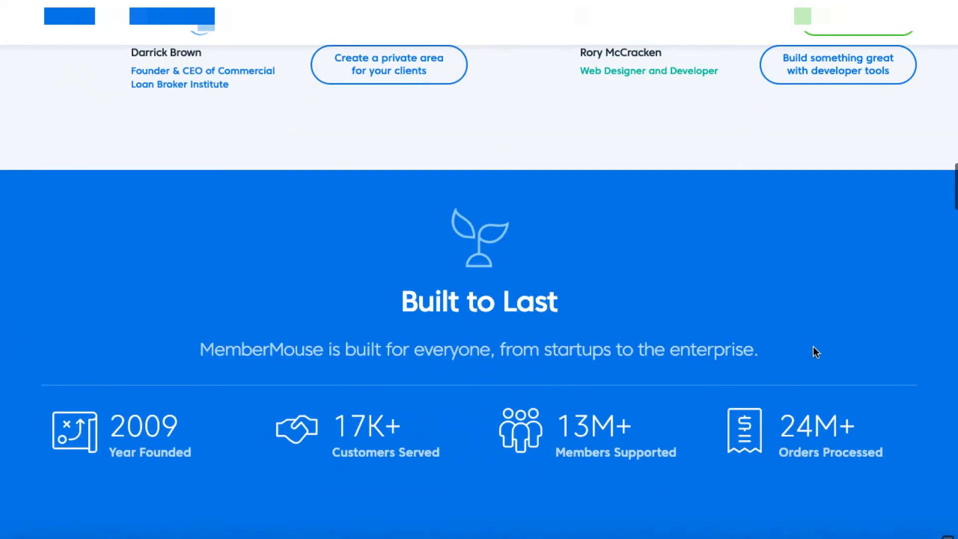
# Step: Scroll further down the MemberMouse website toward the payment integrations listing
pyautogui.scroll(-3)
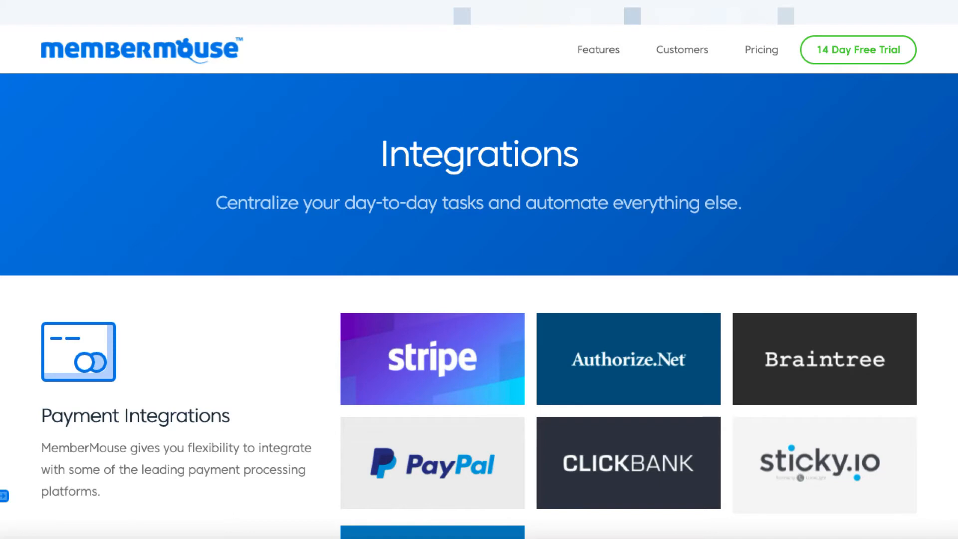
# Step: Scroll through the payment, email and Zapier integrations on the Integrations page
pyautogui.scroll(-3)
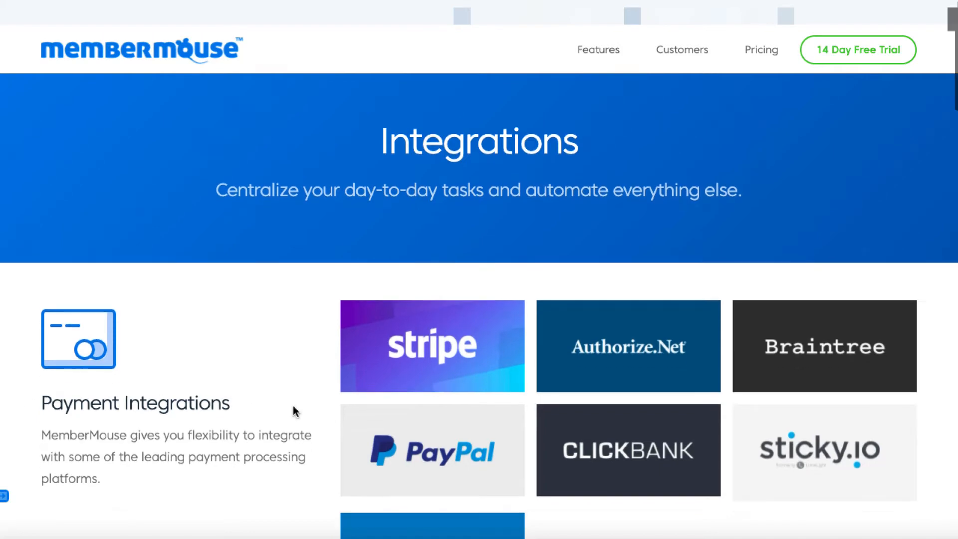
pyautogui.scroll(-3)
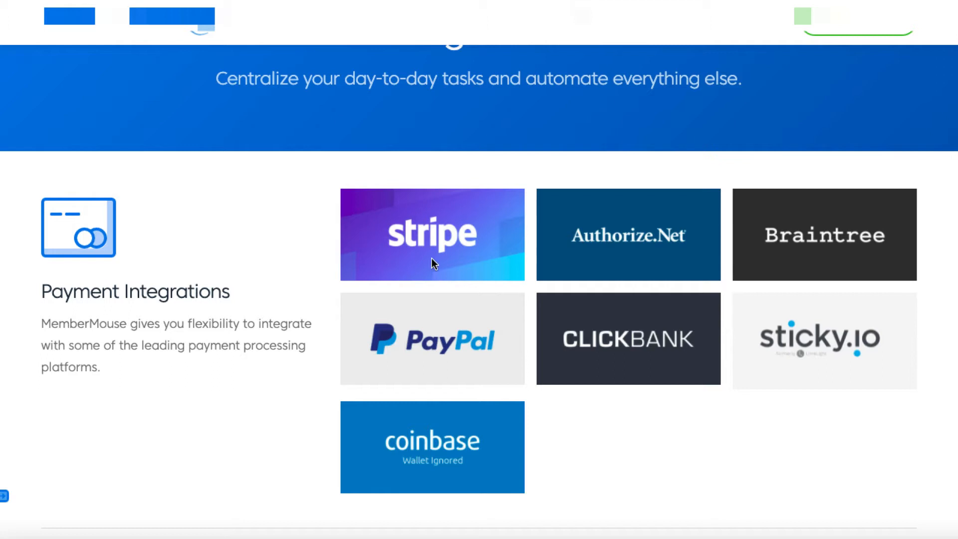
pyautogui.moveTo(467, 364)
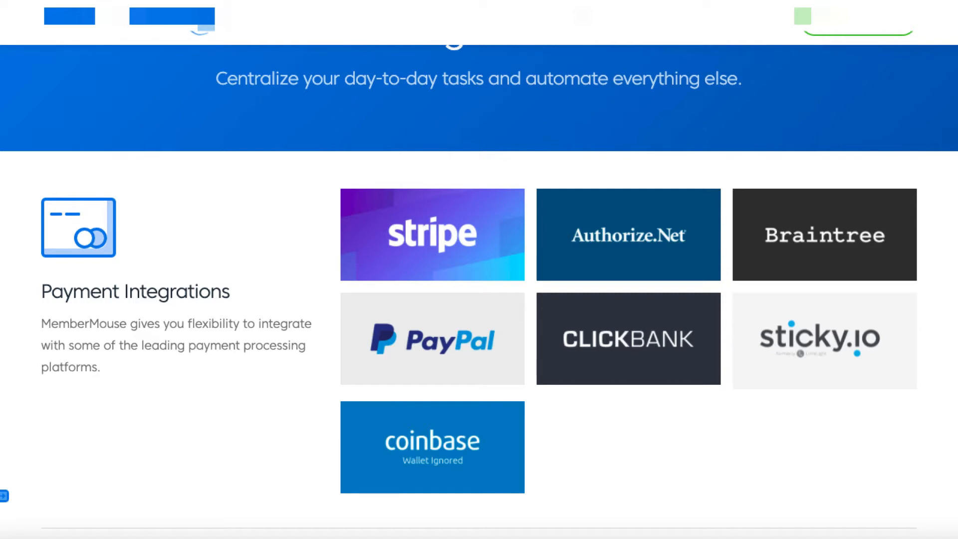
pyautogui.moveTo(554, 414)
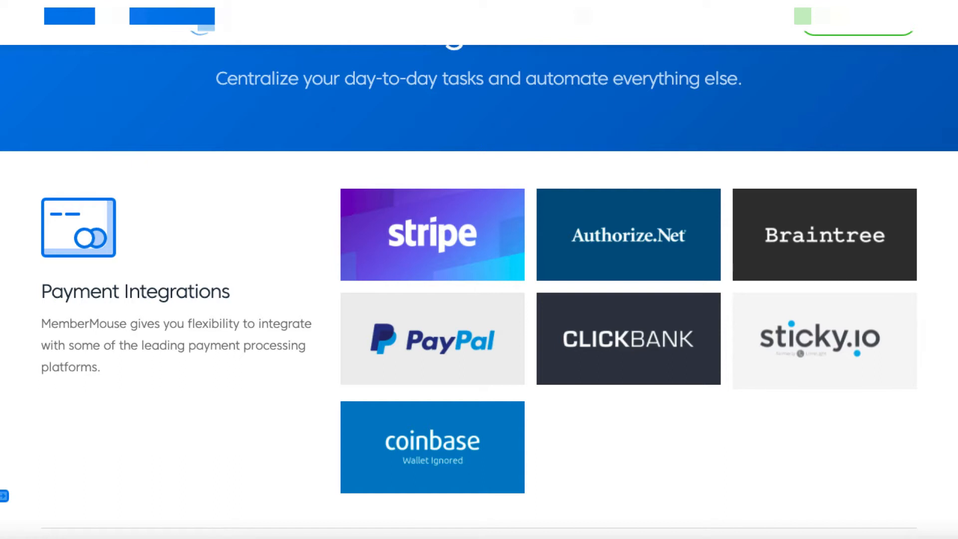
pyautogui.moveTo(620, 431)
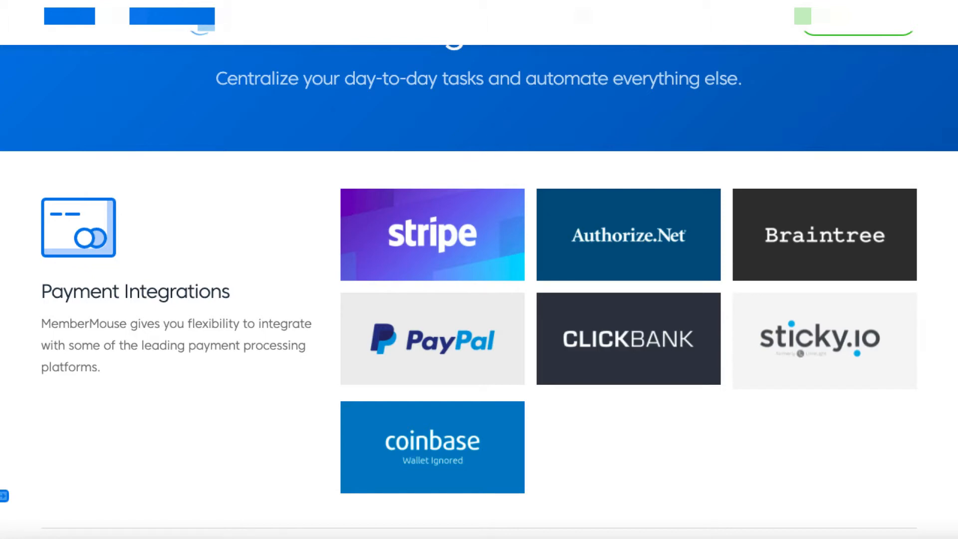
pyautogui.moveTo(234, 383)
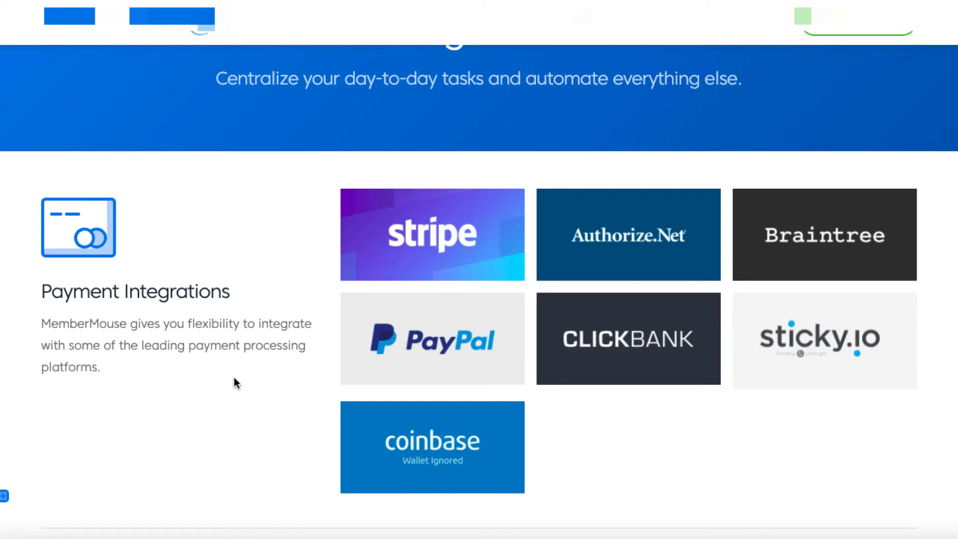
pyautogui.scroll(-3)
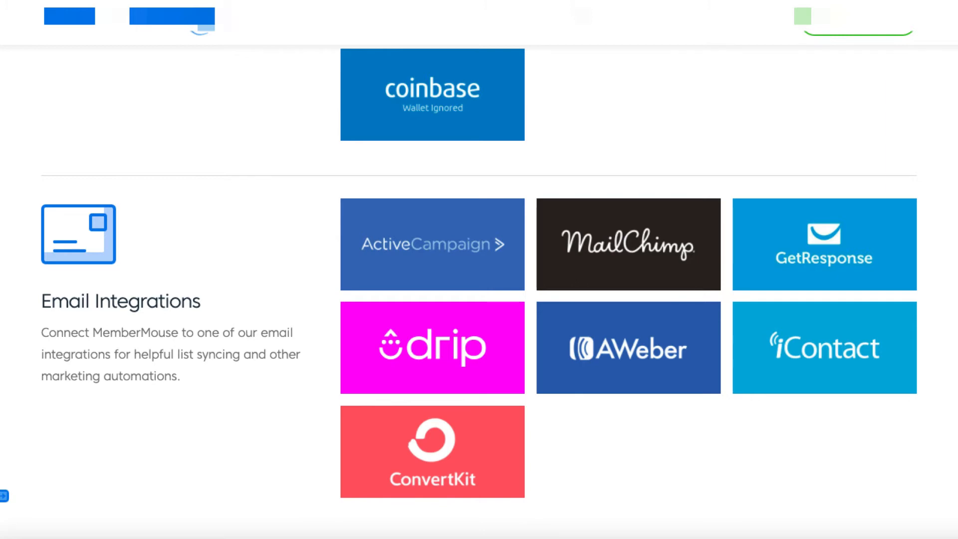
pyautogui.scroll(-3)
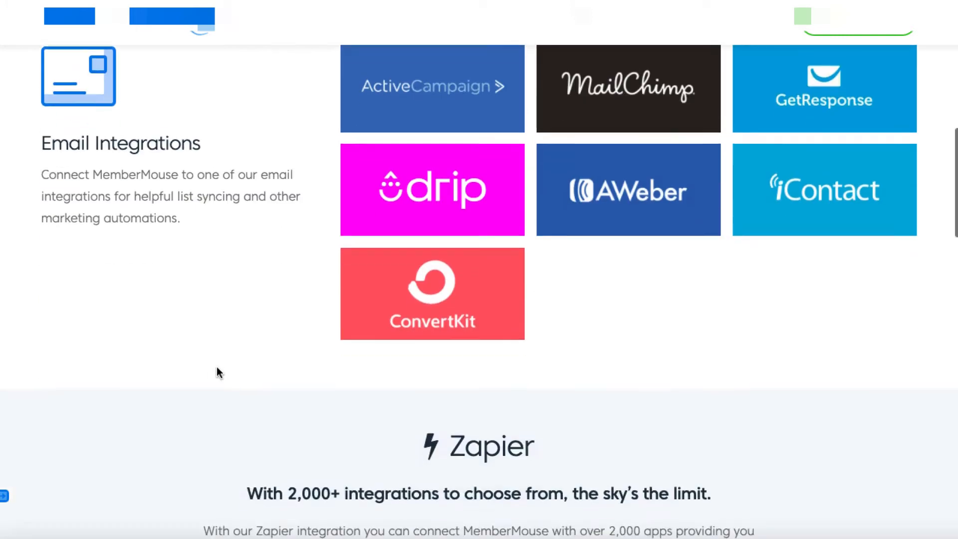
pyautogui.scroll(-3)
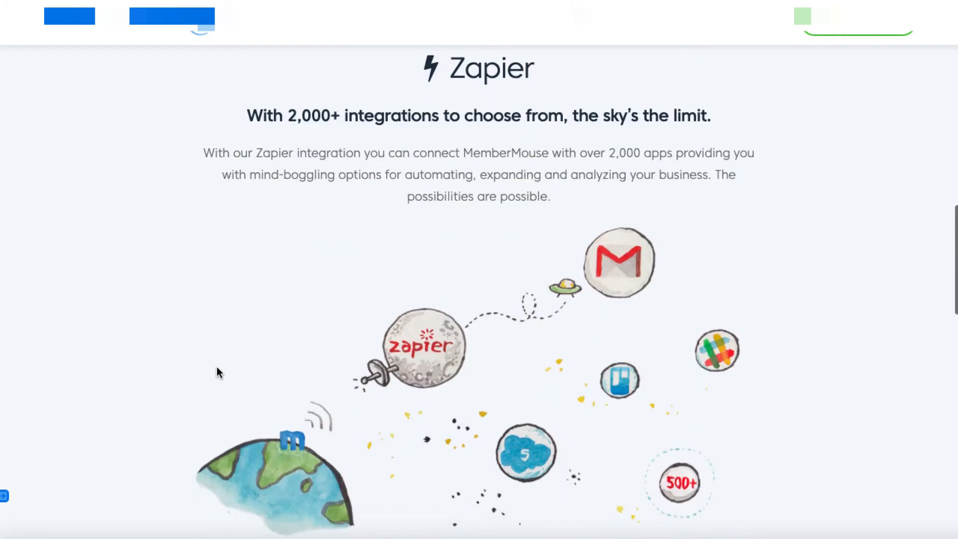
pyautogui.moveTo(277, 285)
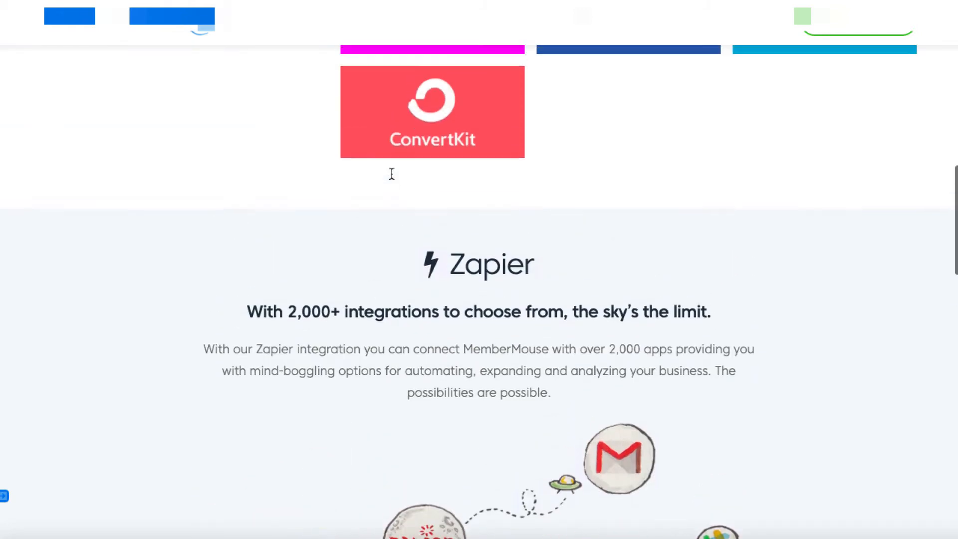
pyautogui.scroll(3)
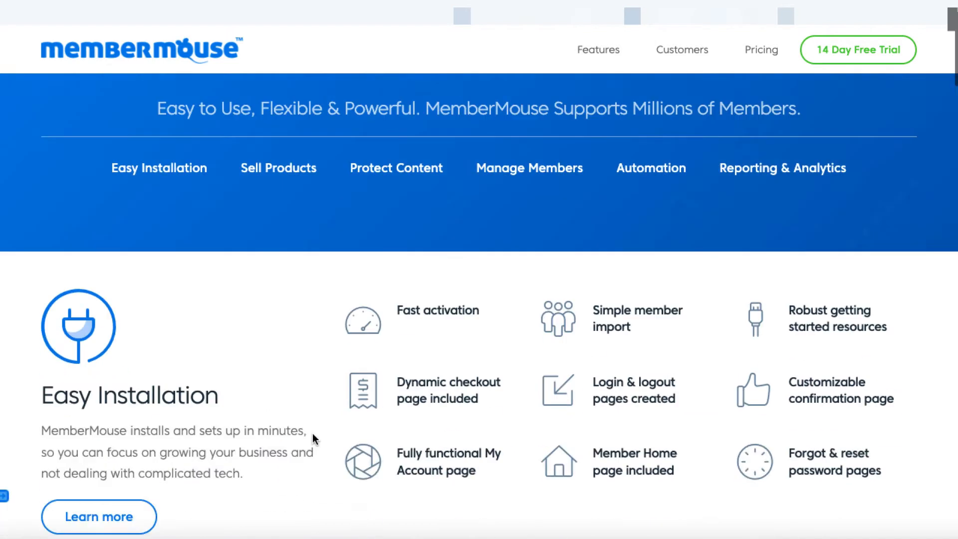
# Step: Review the Easy Installation, Sell Products, Protect Content and Manage Members feature lists
pyautogui.scroll(-3)
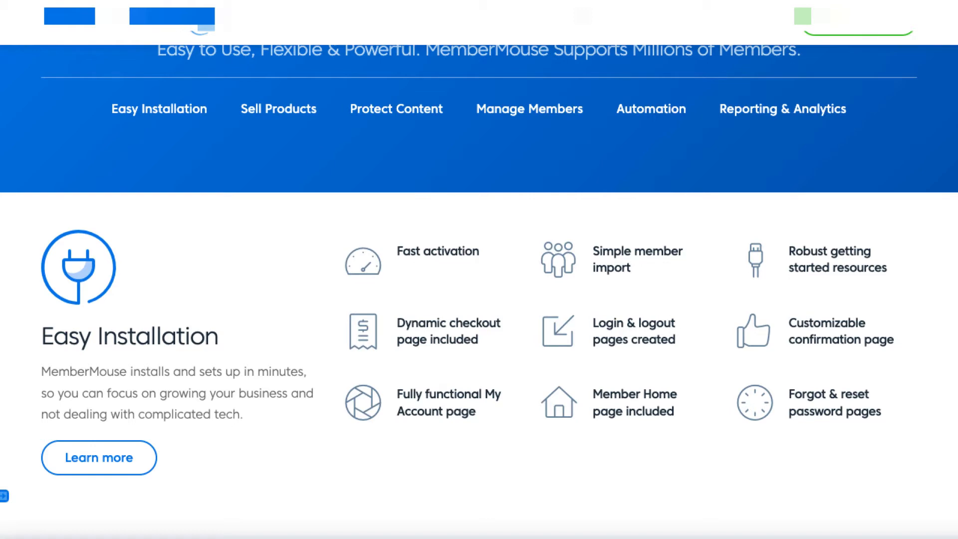
pyautogui.moveTo(437, 338)
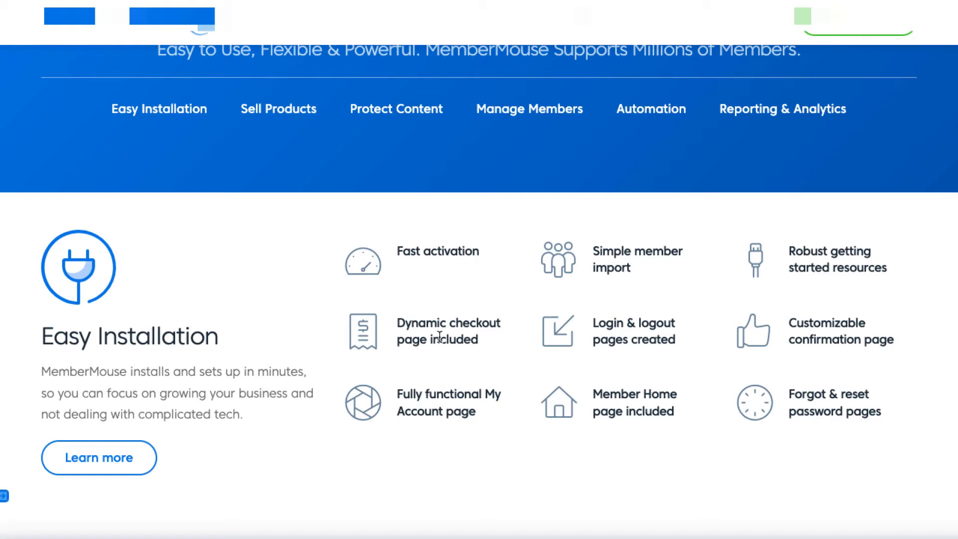
pyautogui.scroll(-3)
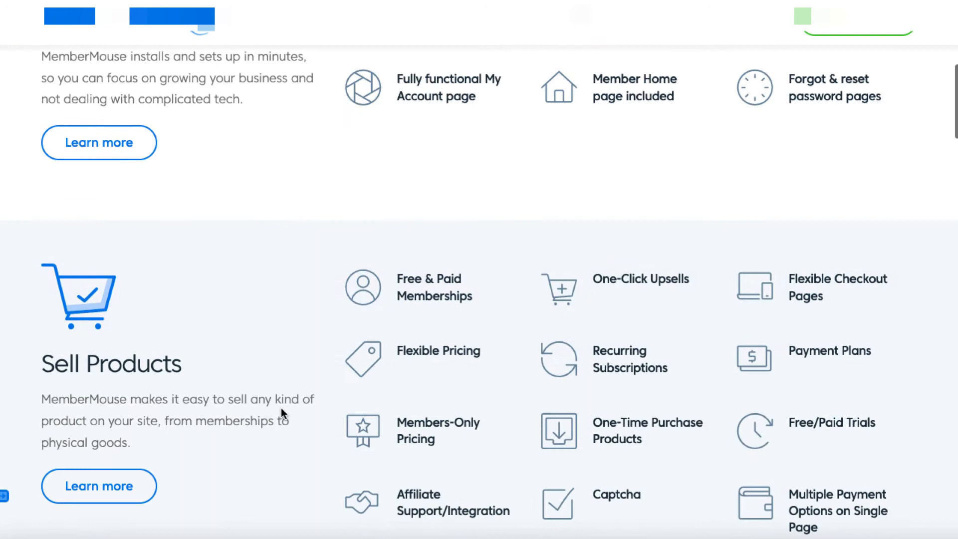
pyautogui.scroll(-3)
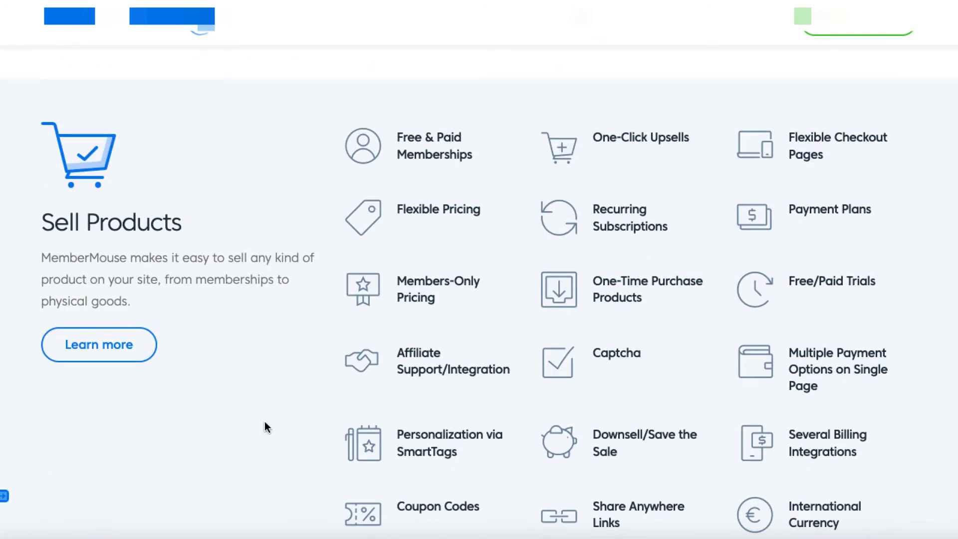
pyautogui.moveTo(465, 320)
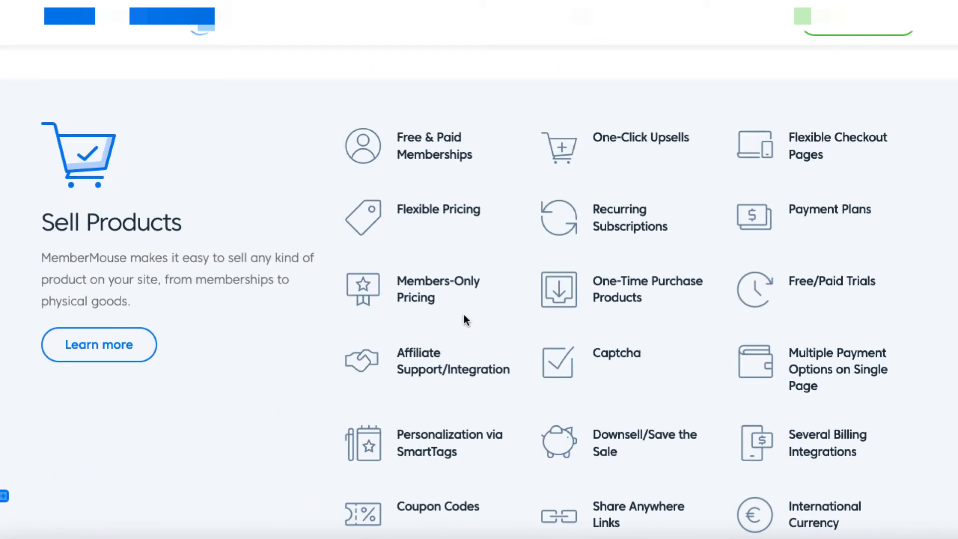
pyautogui.moveTo(816, 311)
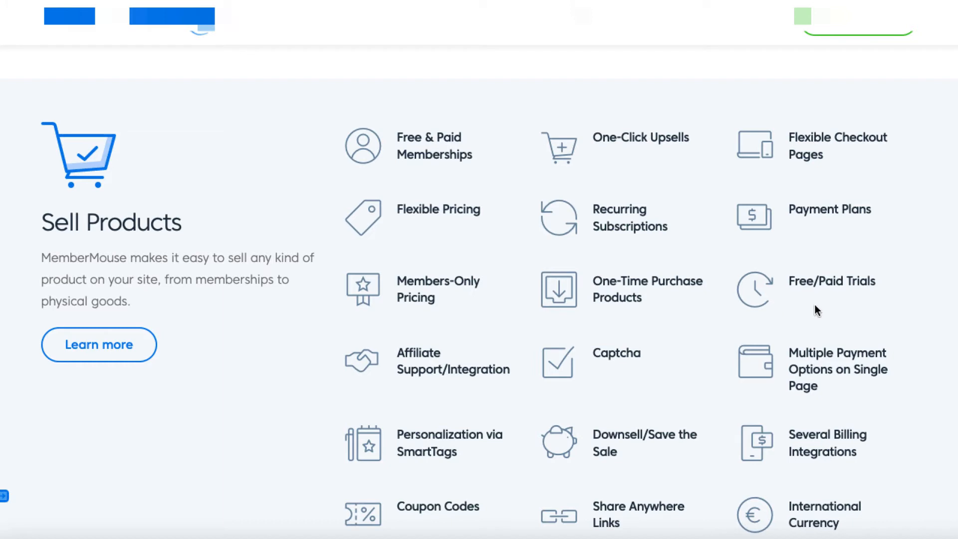
pyautogui.moveTo(619, 226)
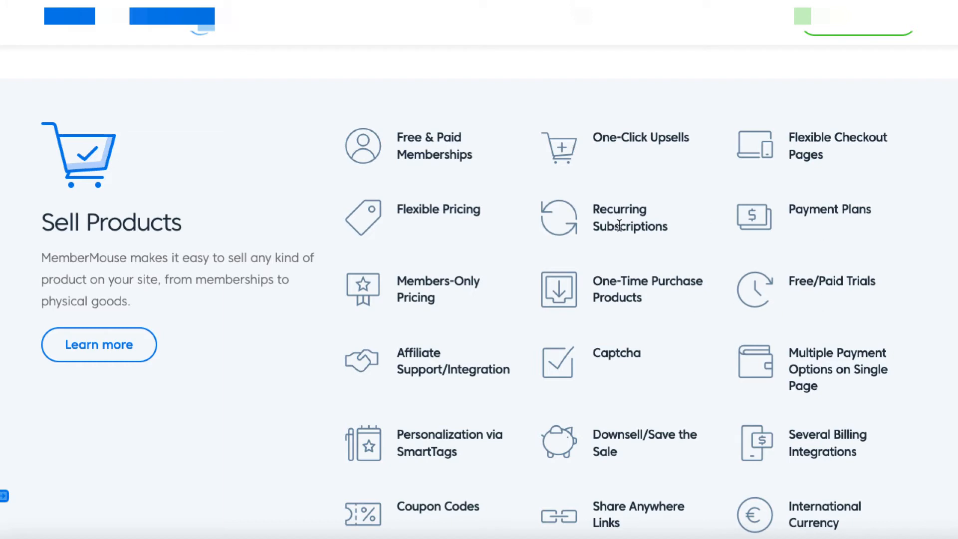
pyautogui.scroll(-3)
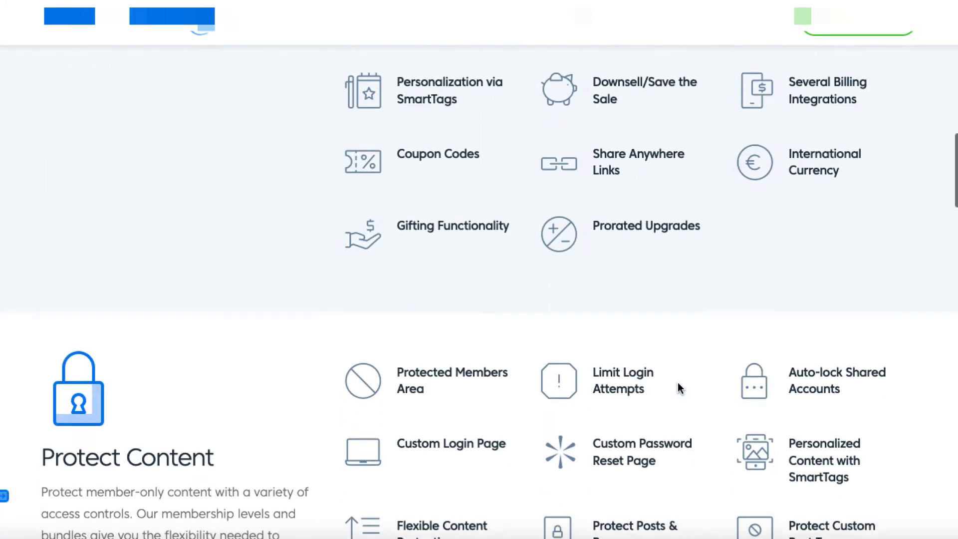
pyautogui.scroll(3)
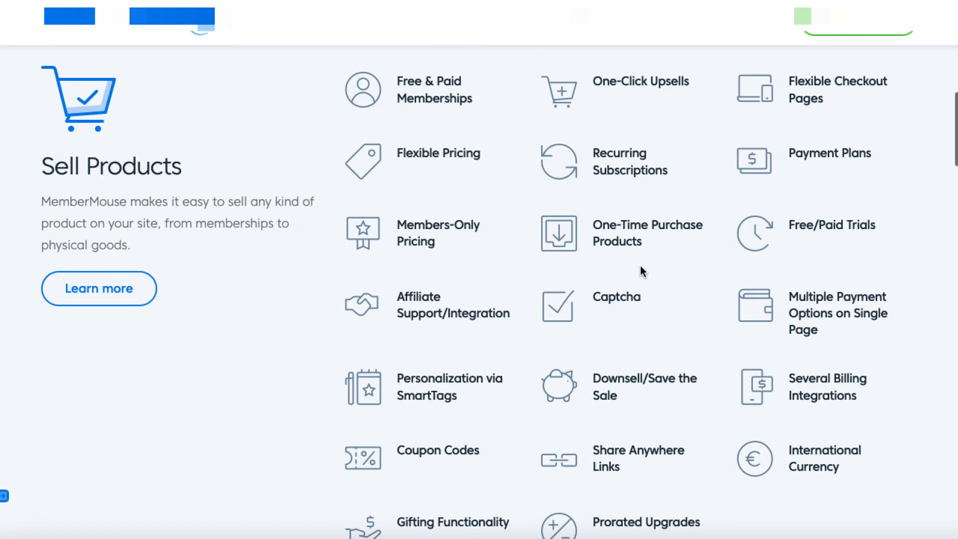
pyautogui.moveTo(381, 265)
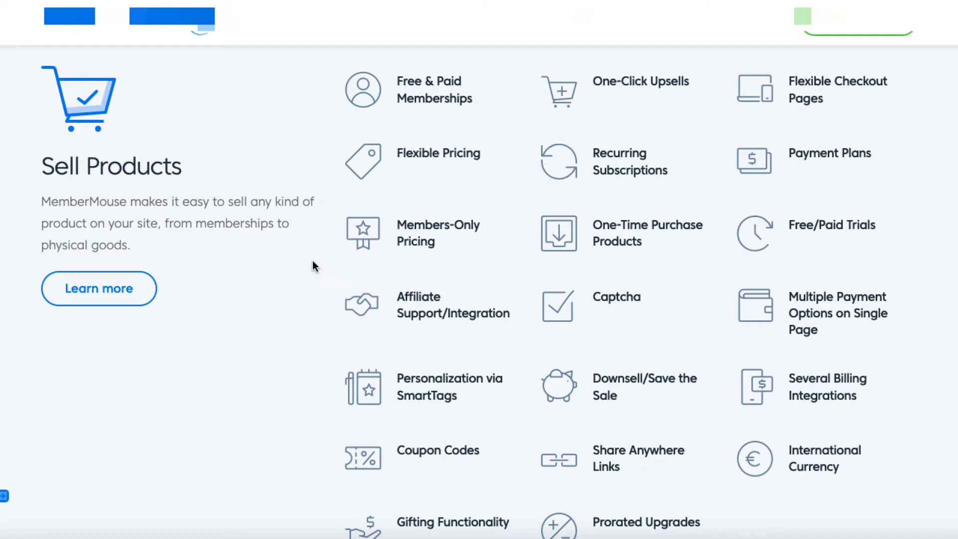
pyautogui.scroll(-3)
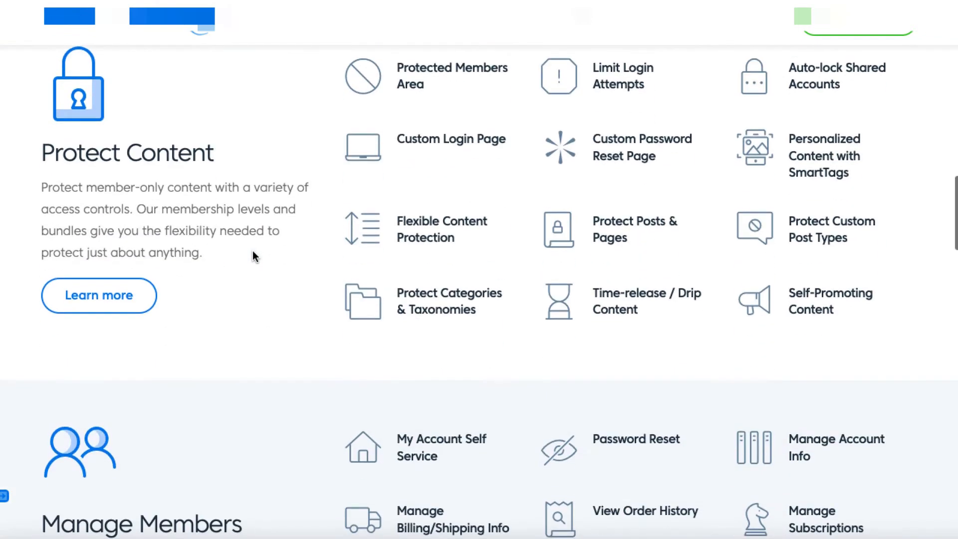
pyautogui.scroll(-3)
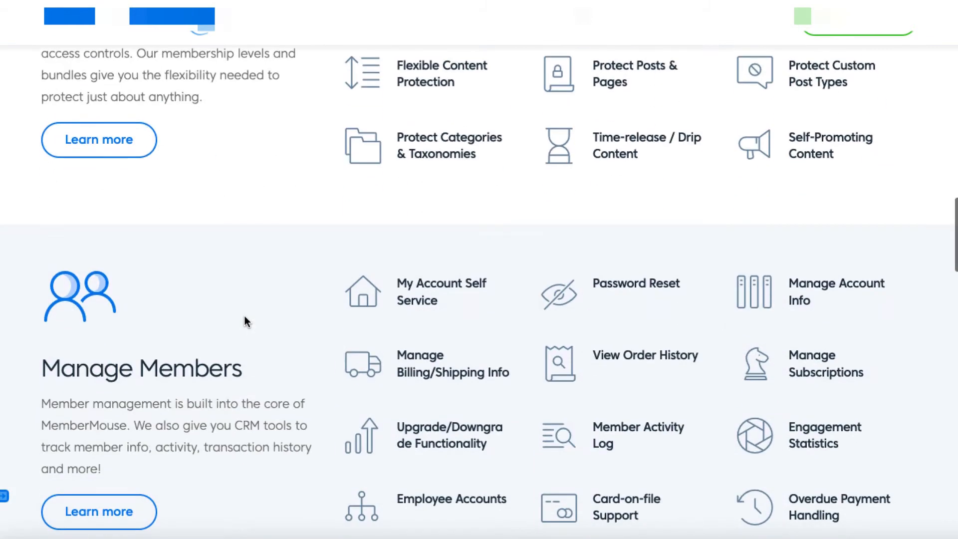
pyautogui.scroll(-3)
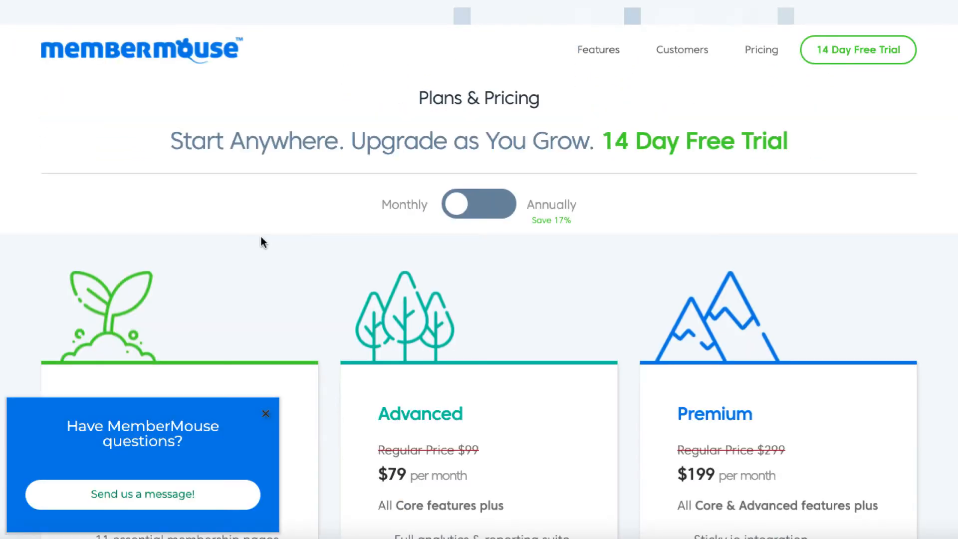
# Step: Close the chat box and review Builder $29, Advanced $79 and Premium $199 plans
pyautogui.scroll(-3)
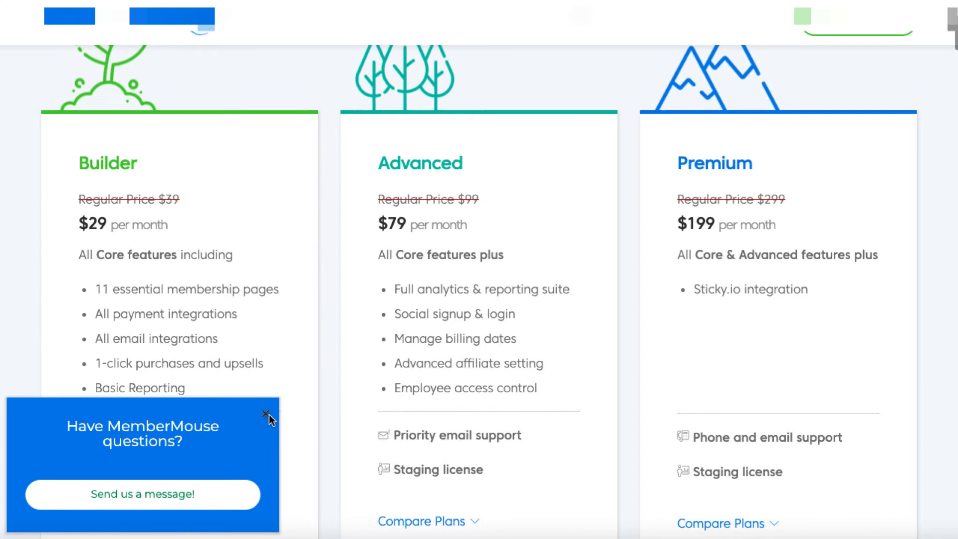
pyautogui.click(266, 413)
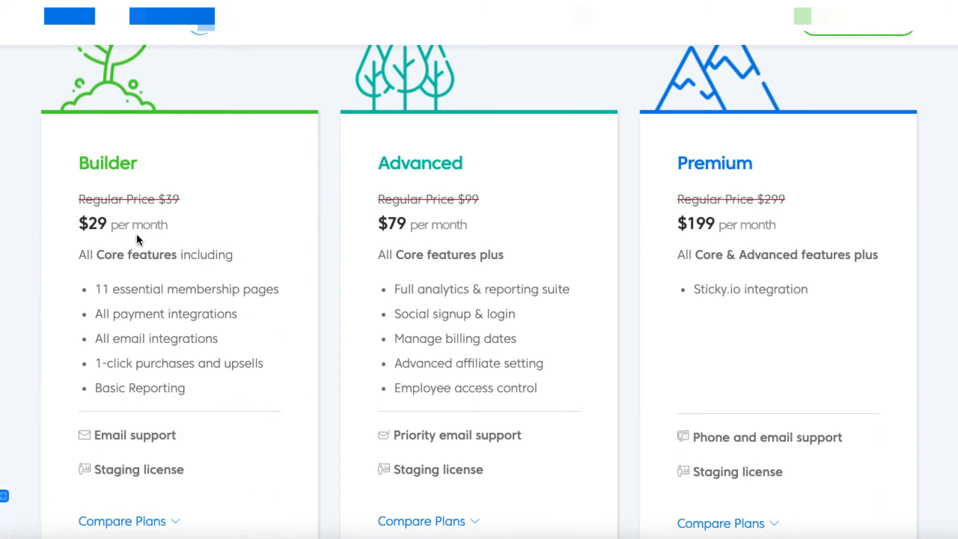
pyautogui.moveTo(410, 225)
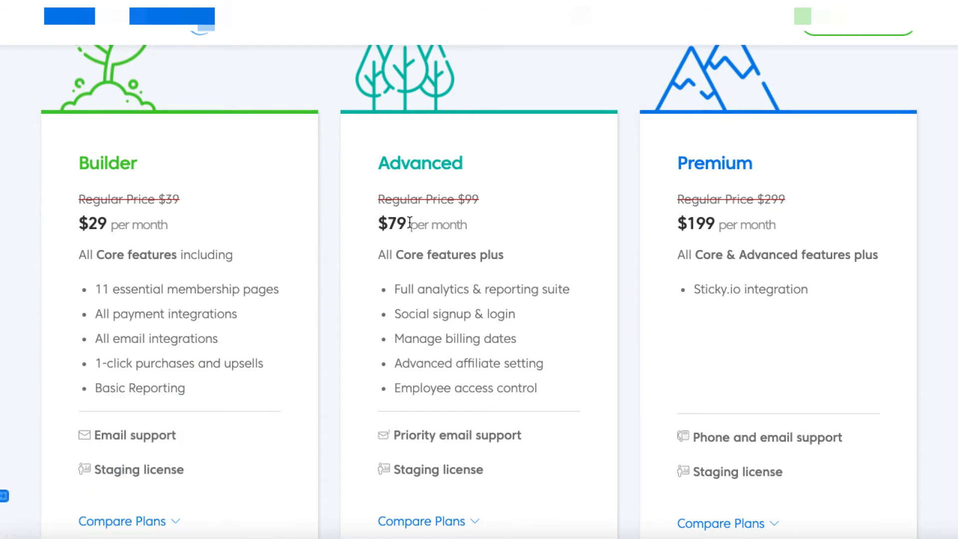
pyautogui.scroll(-3)
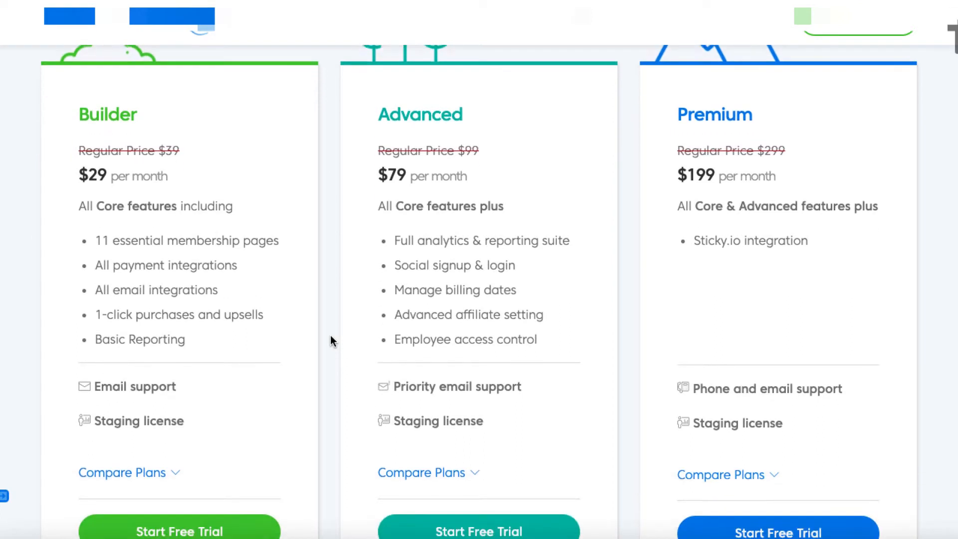
pyautogui.scroll(-3)
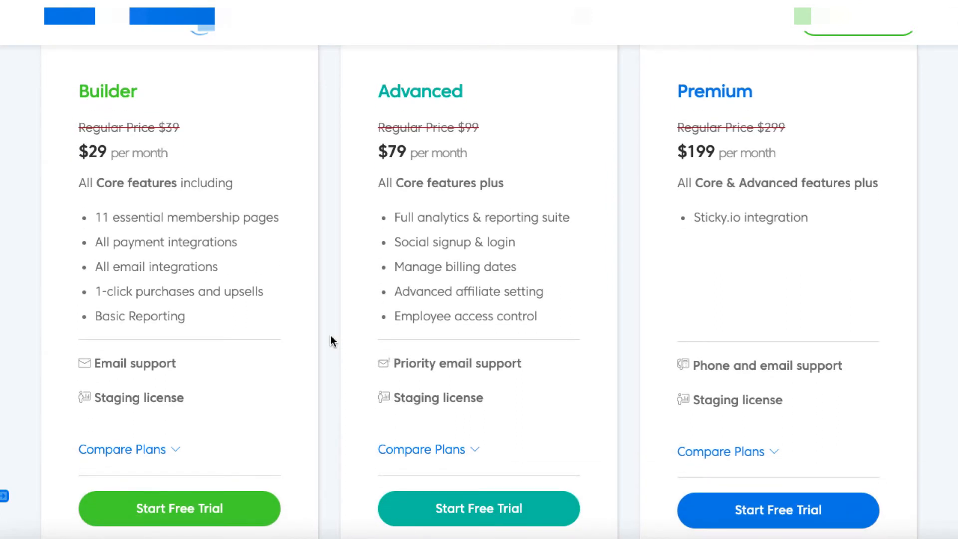
pyautogui.moveTo(783, 193)
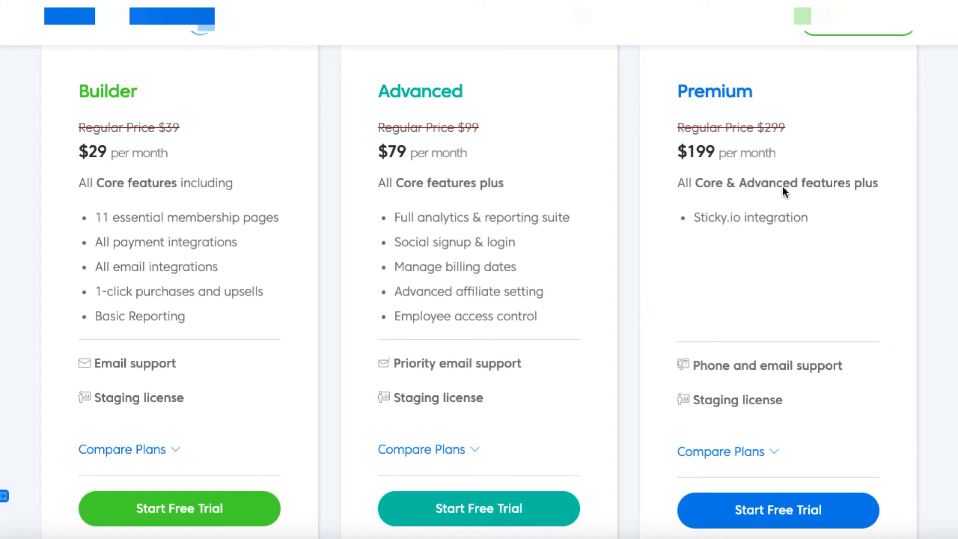
pyautogui.moveTo(517, 306)
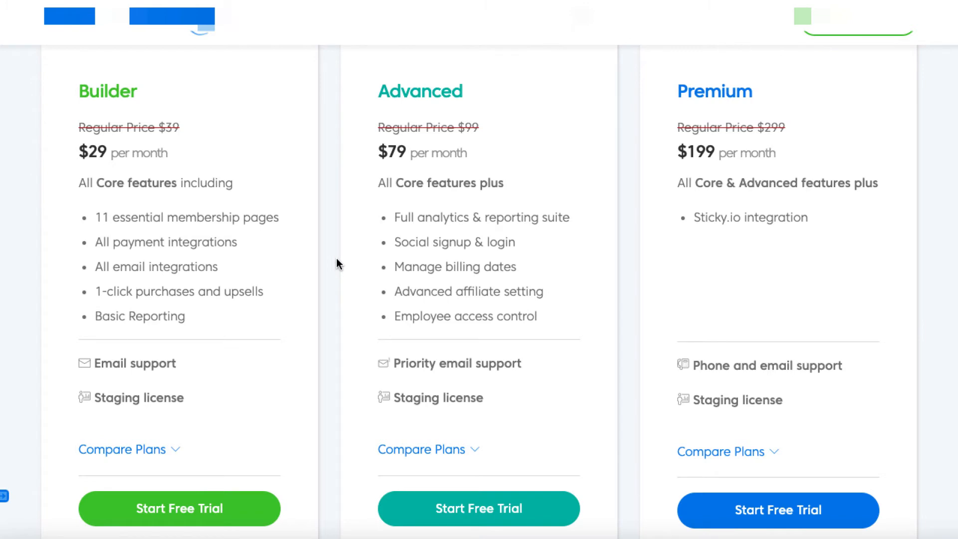
pyautogui.scroll(-3)
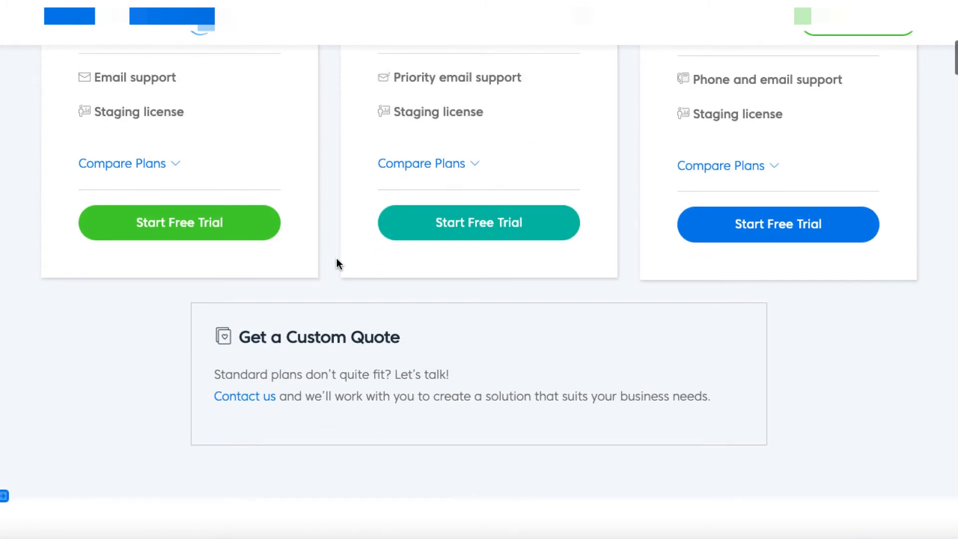
pyautogui.scroll(3)
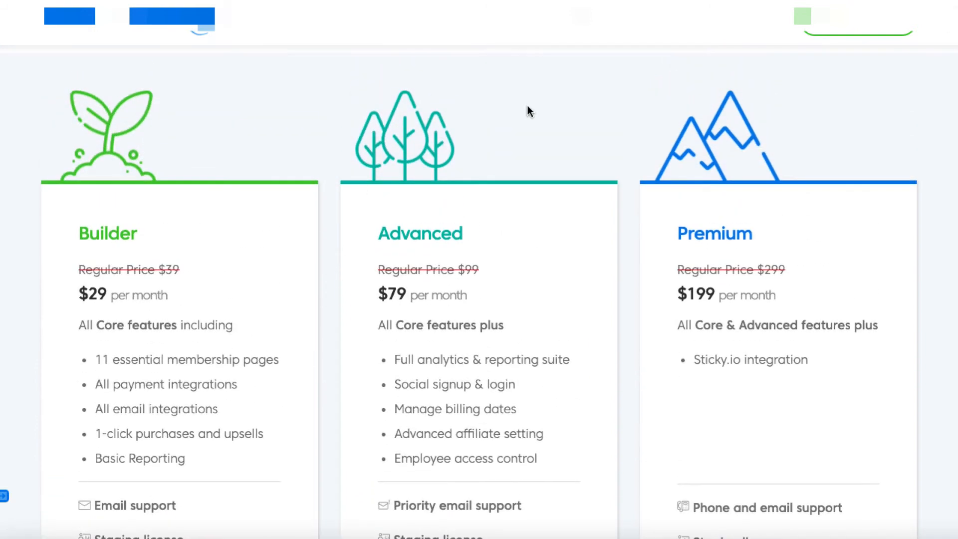
pyautogui.moveTo(626, 87)
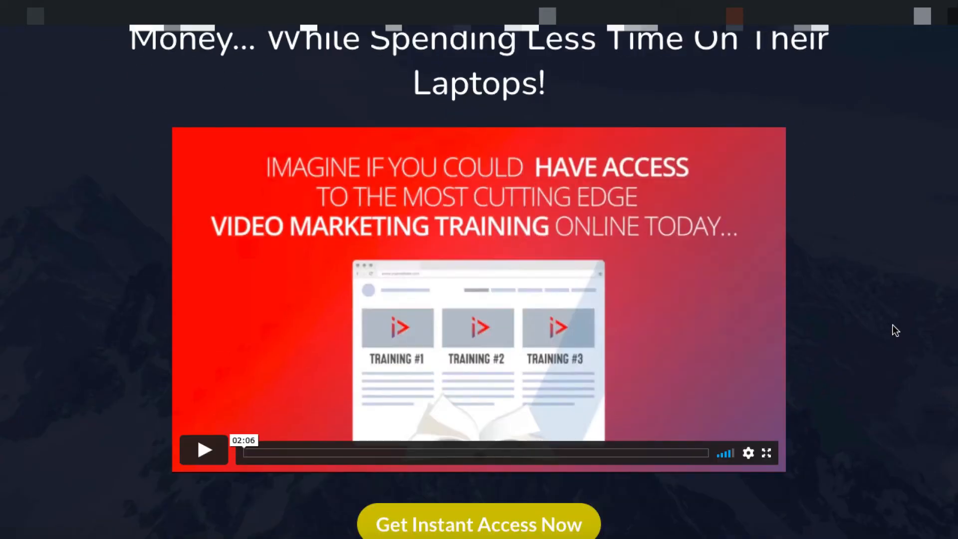
# Step: Review the Investment section and start checkout for the $500 Annual plan
pyautogui.scroll(-3)
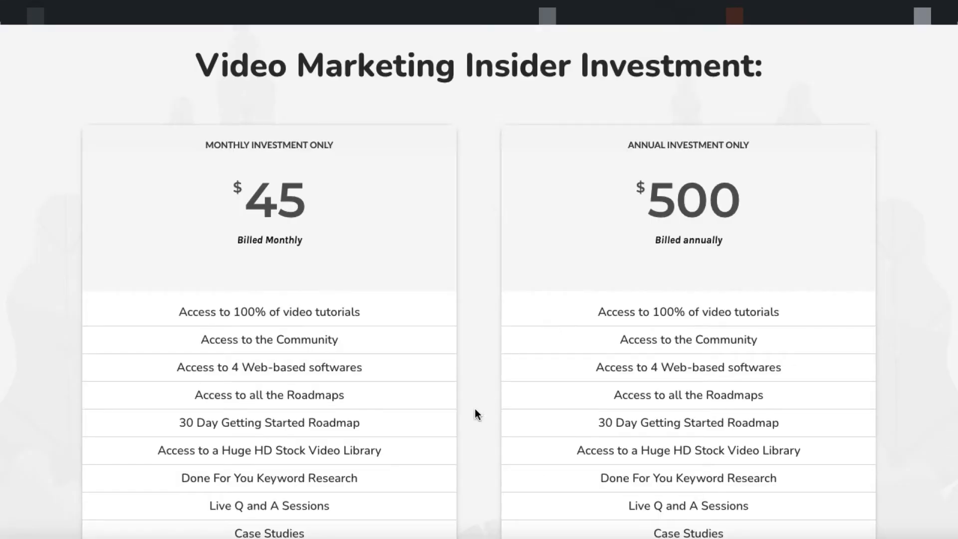
pyautogui.scroll(-3)
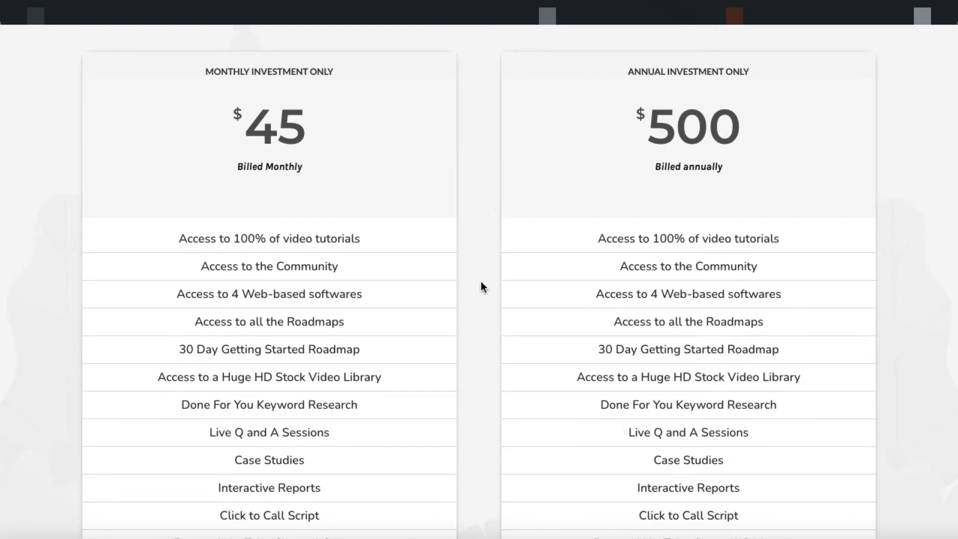
pyautogui.scroll(-3)
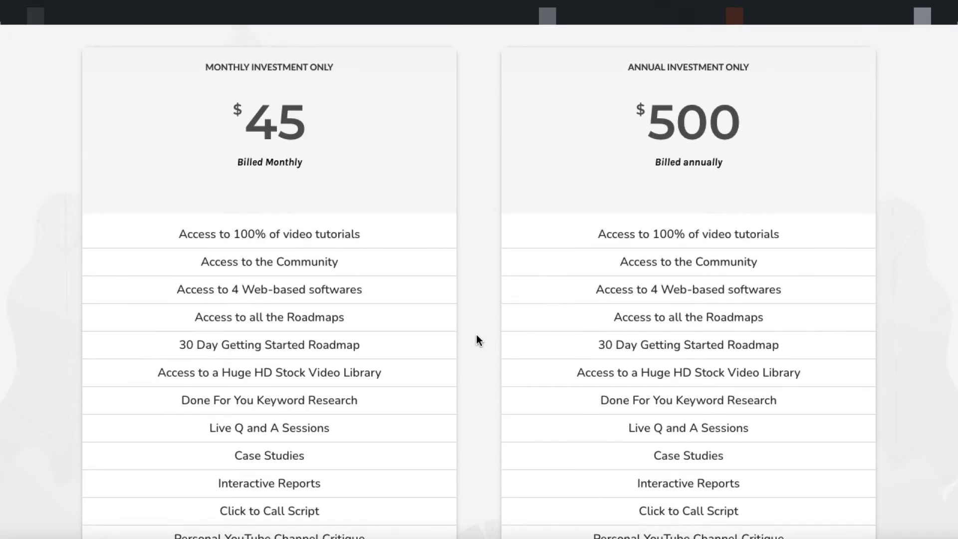
pyautogui.scroll(-3)
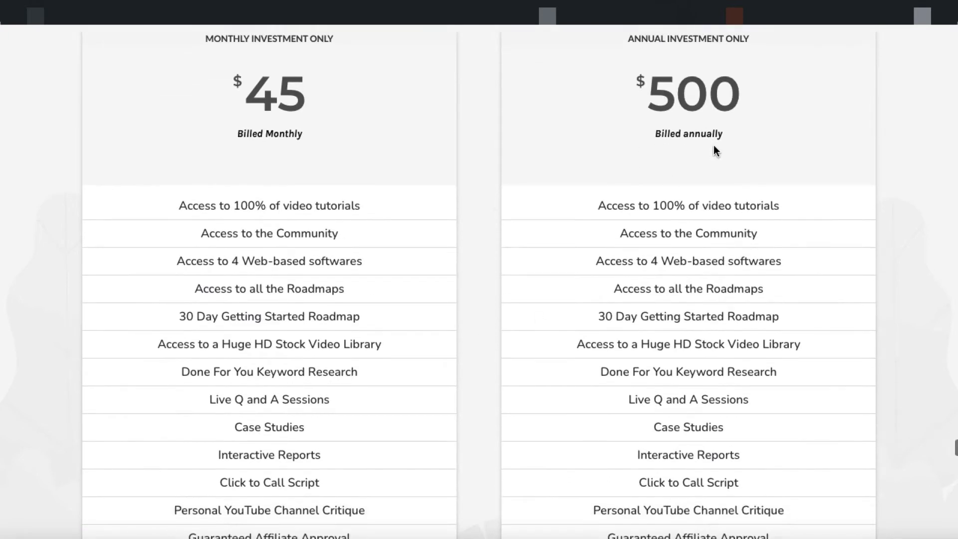
pyautogui.moveTo(475, 440)
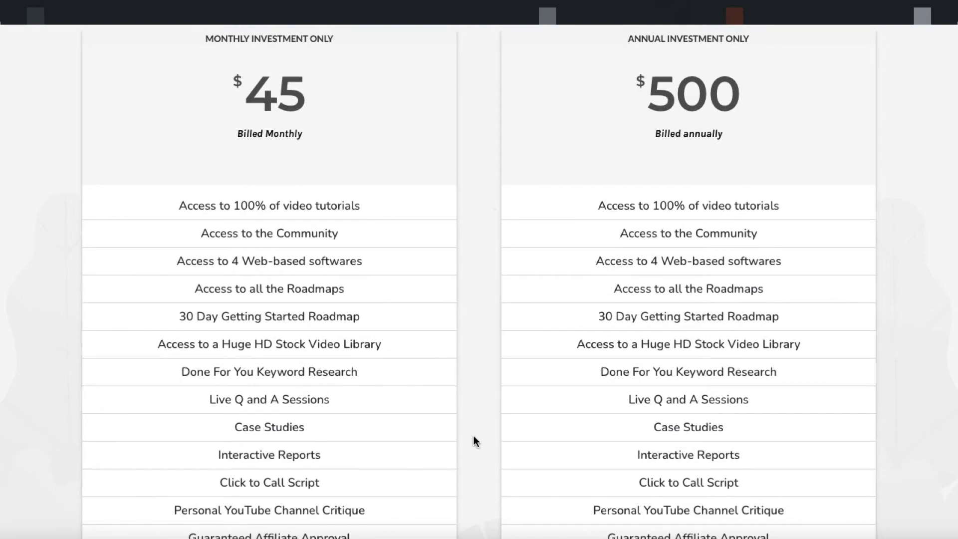
pyautogui.scroll(-3)
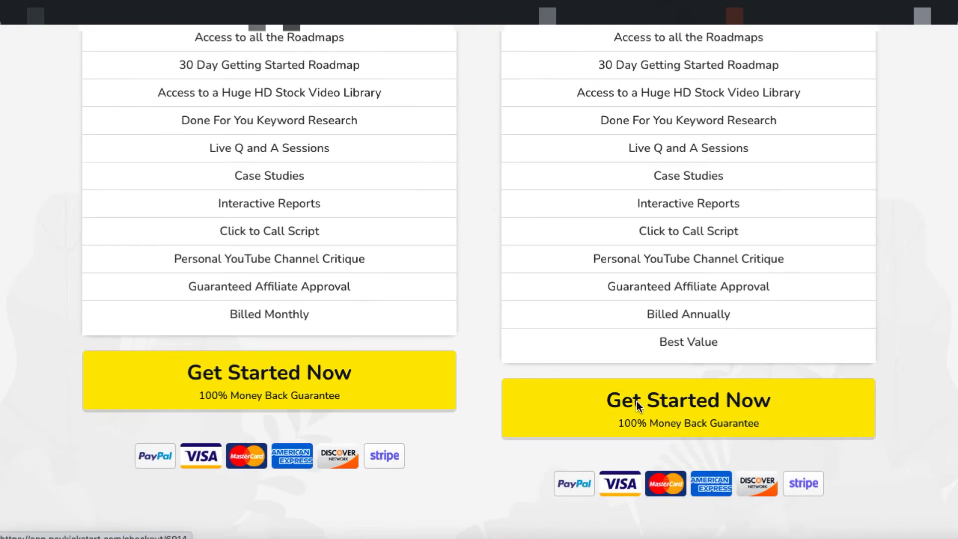
pyautogui.click(689, 406)
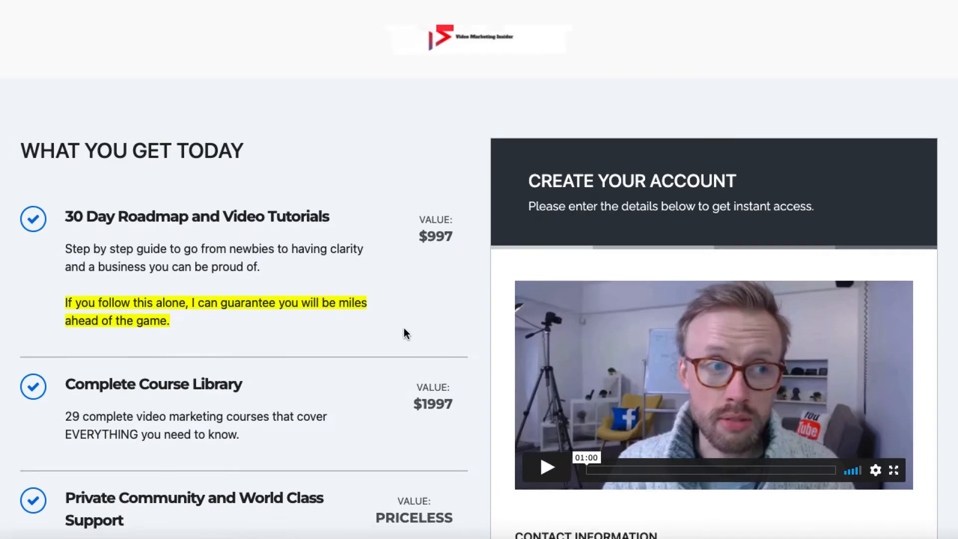
# Step: Switch the $500 annual checkout from PayPal to credit card and review the card fields
pyautogui.scroll(-3)
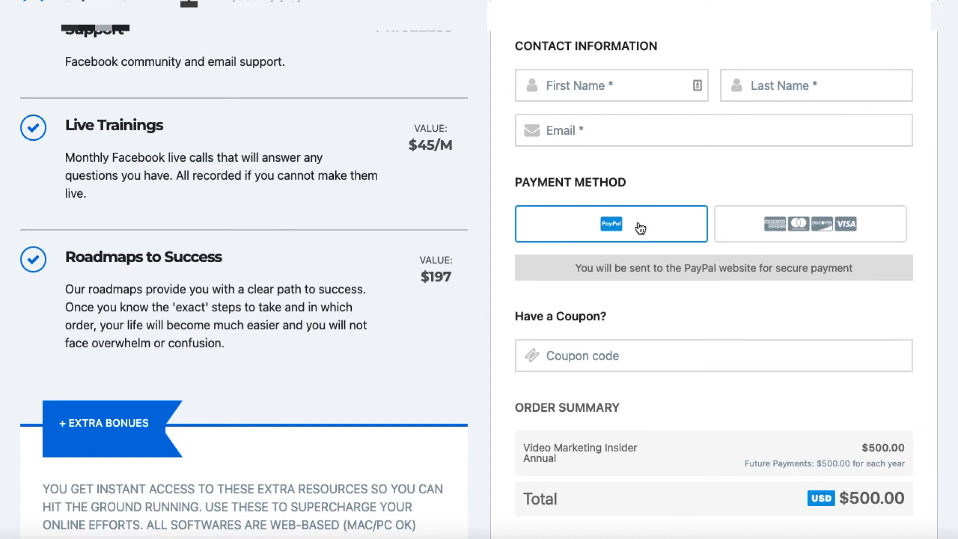
pyautogui.click(800, 223)
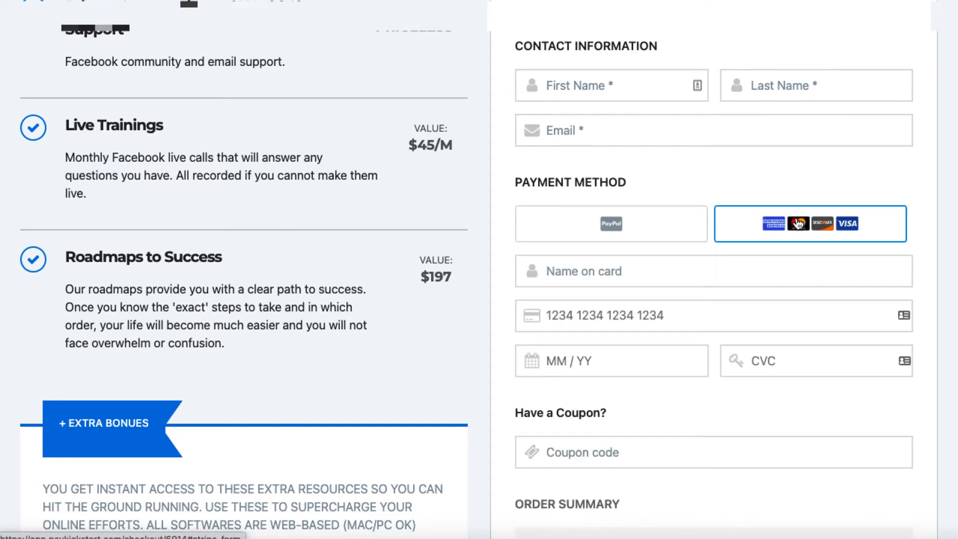
pyautogui.scroll(-3)
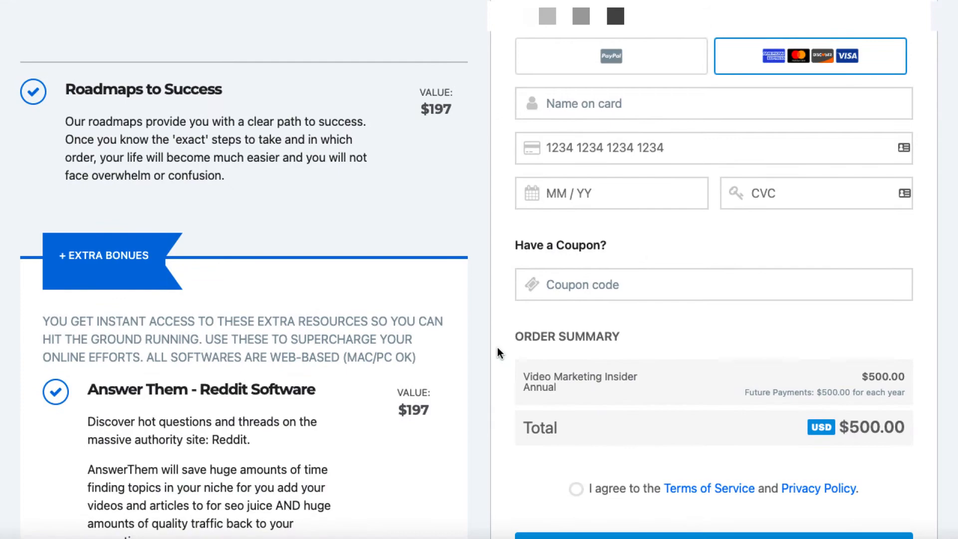
pyautogui.scroll(-3)
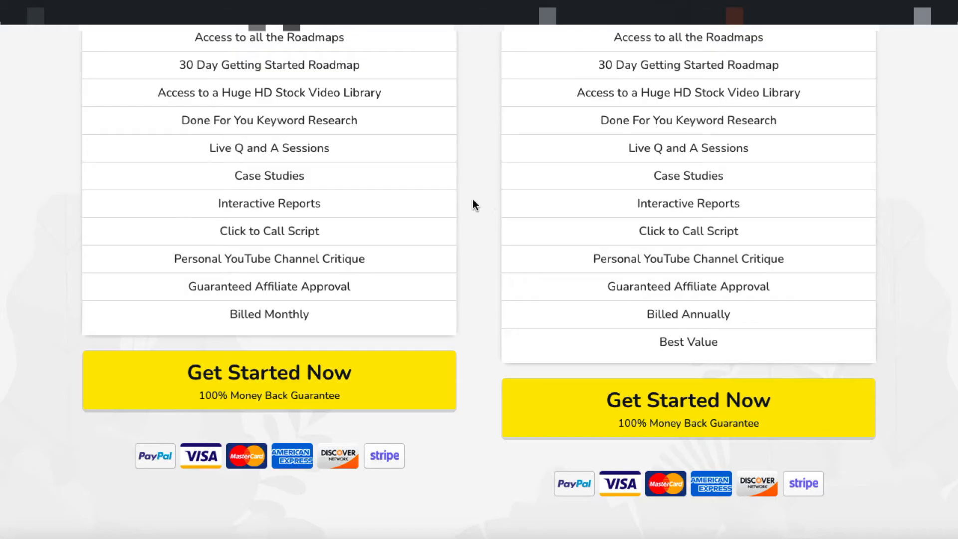
pyautogui.moveTo(470, 244)
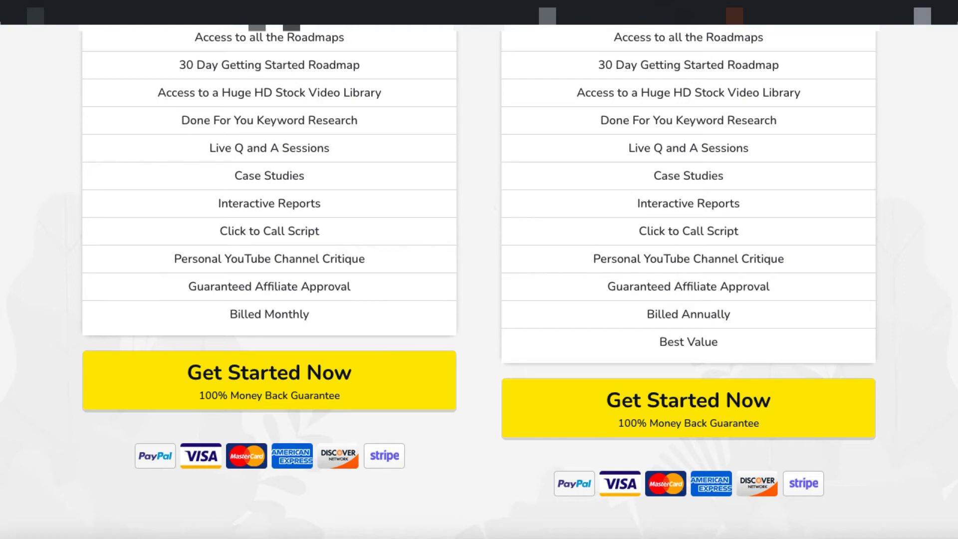
pyautogui.moveTo(37, 270)
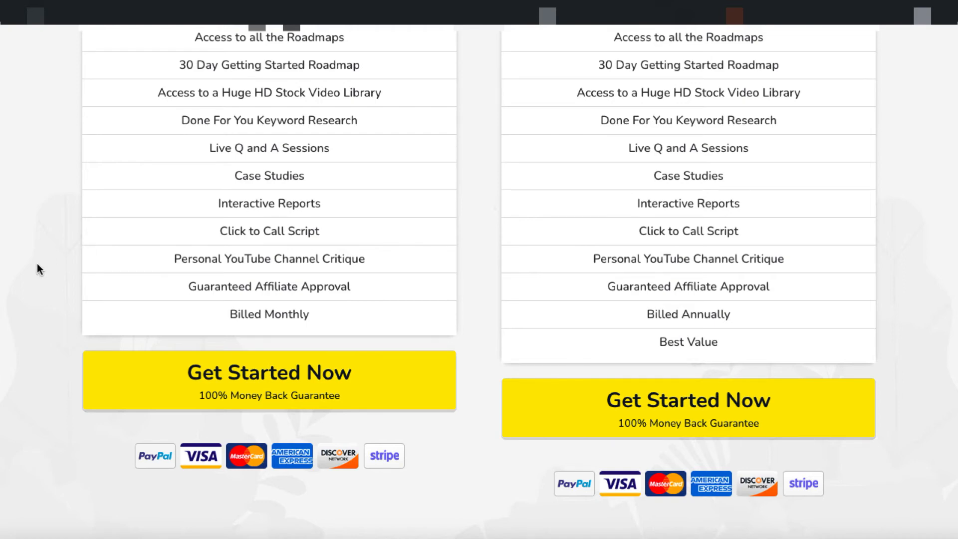
pyautogui.scroll(3)
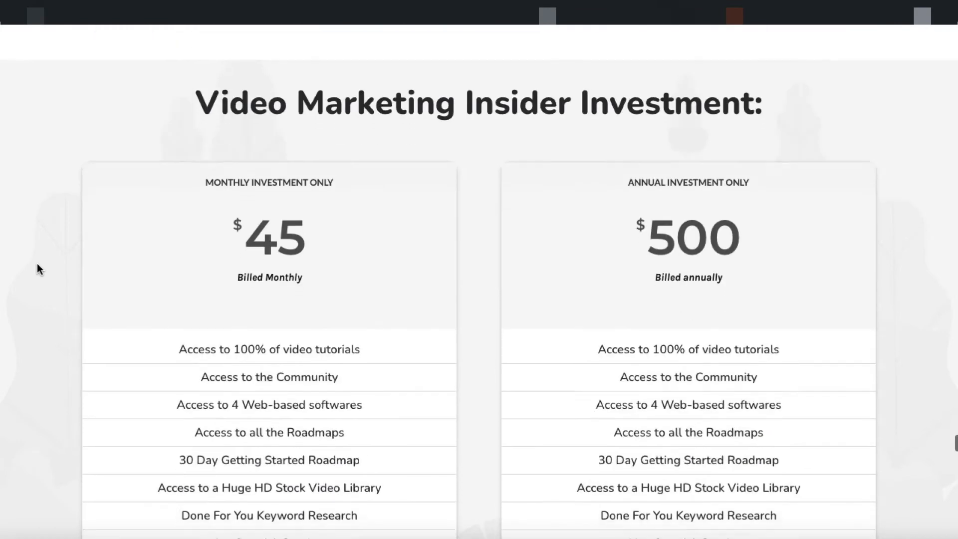
pyautogui.scroll(-3)
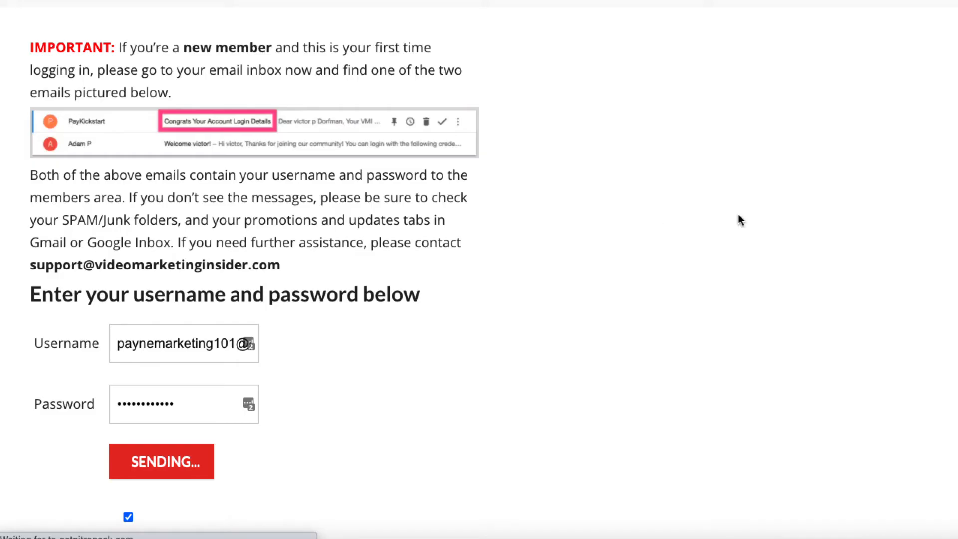
pyautogui.moveTo(685, 299)
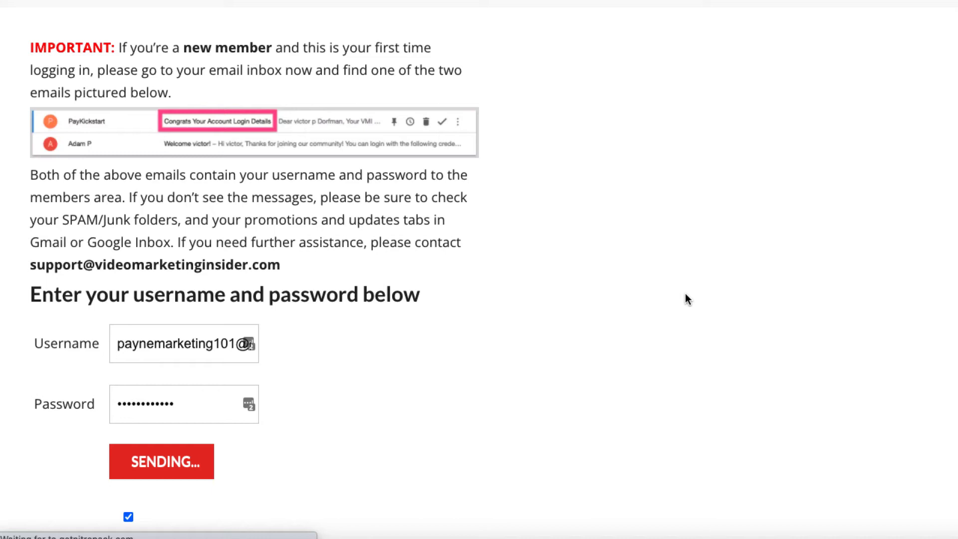
# Step: Review the member dashboard and account options, scrolling down to the Software Suite section
pyautogui.click(160, 461)
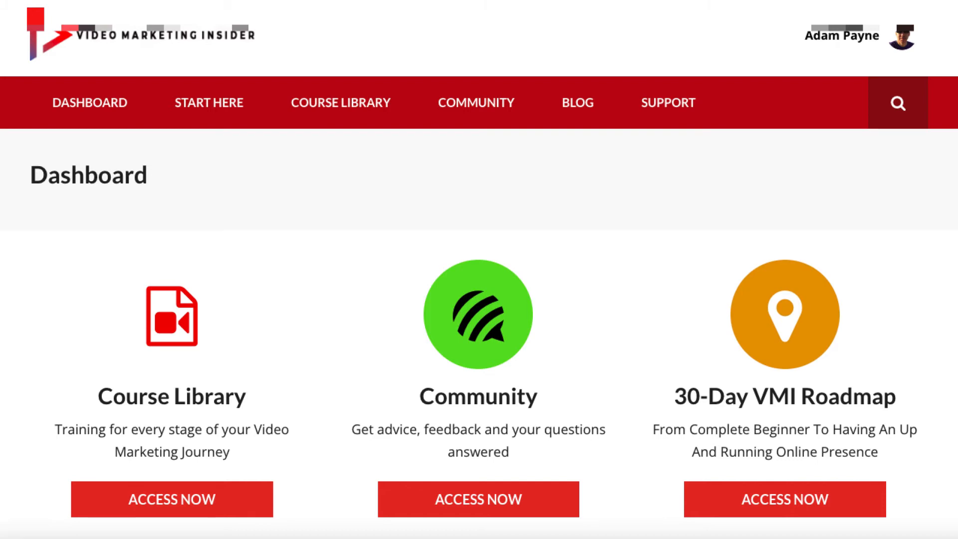
pyautogui.scroll(-3)
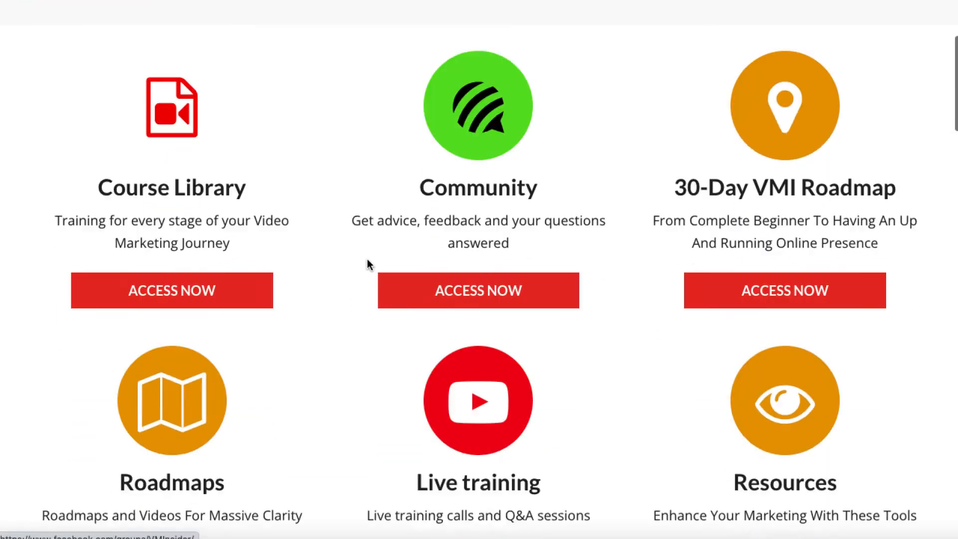
pyautogui.scroll(3)
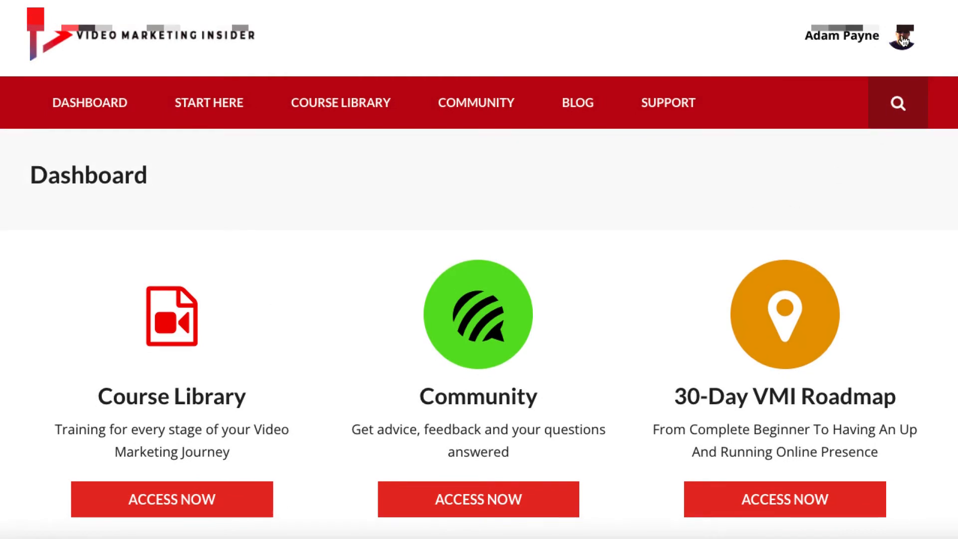
pyautogui.click(903, 36)
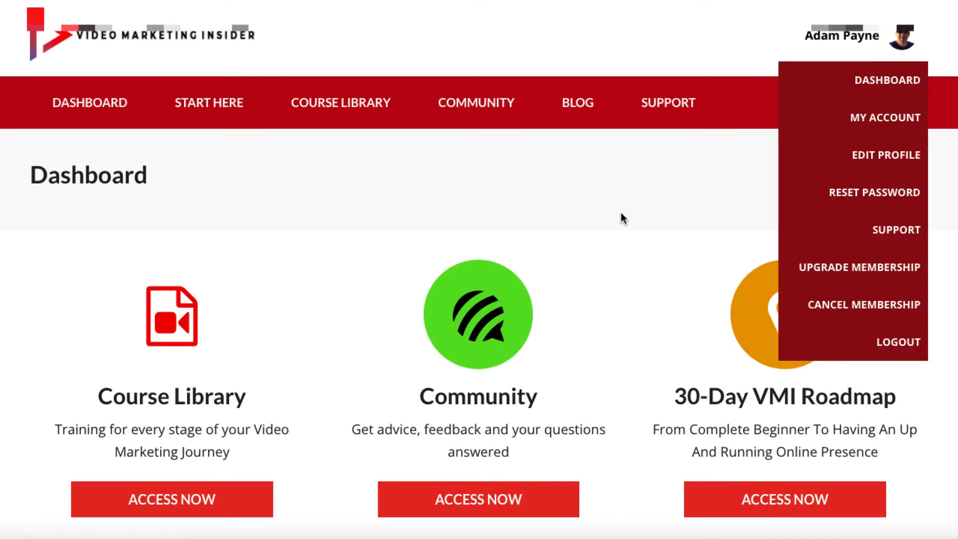
pyautogui.moveTo(603, 218)
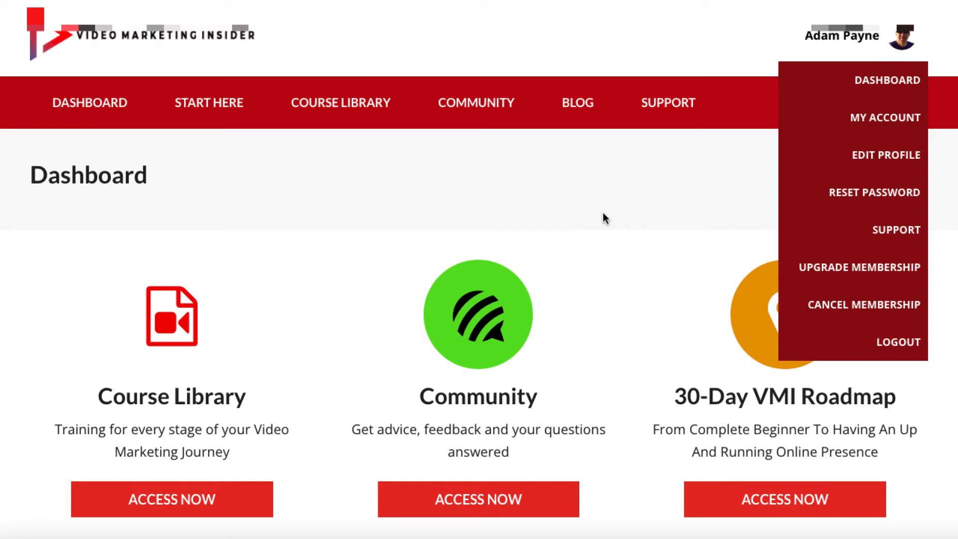
pyautogui.moveTo(636, 186)
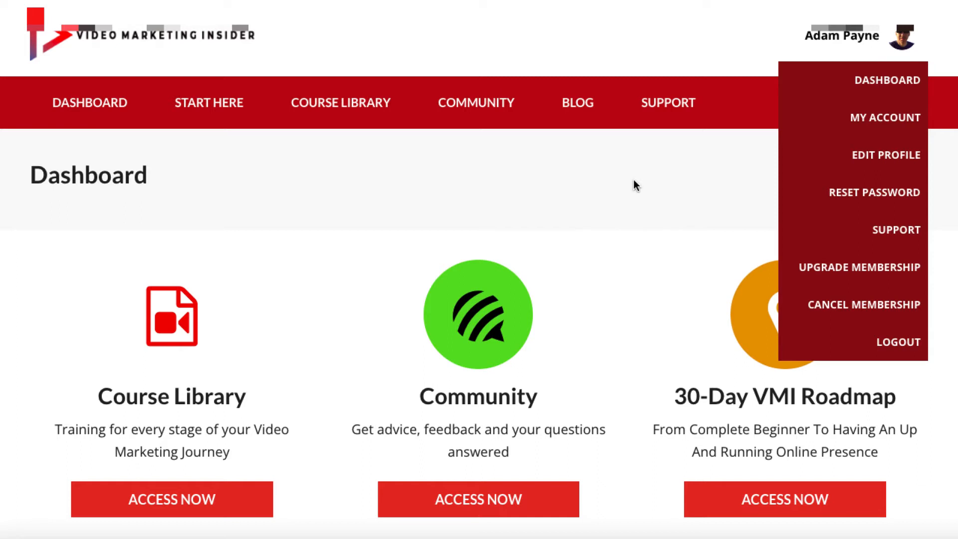
pyautogui.moveTo(683, 185)
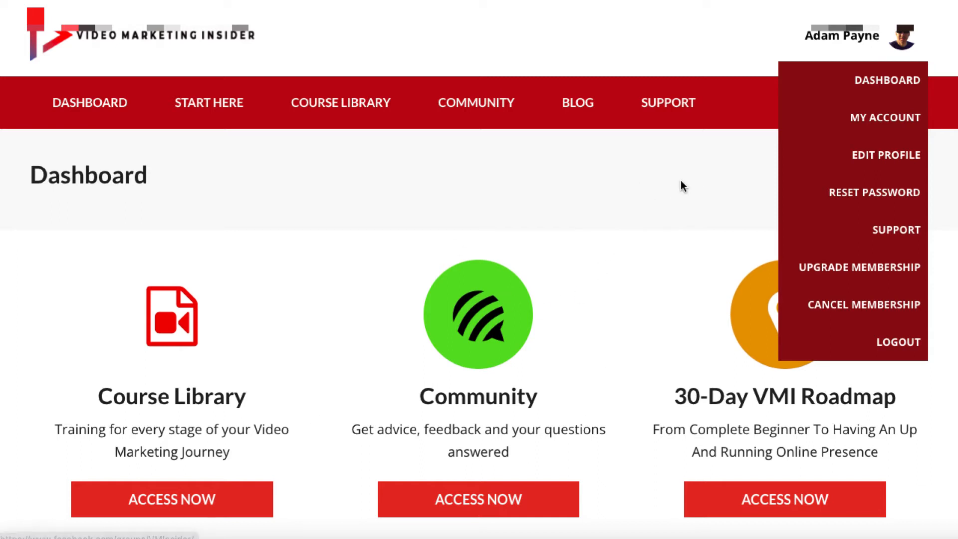
pyautogui.scroll(-3)
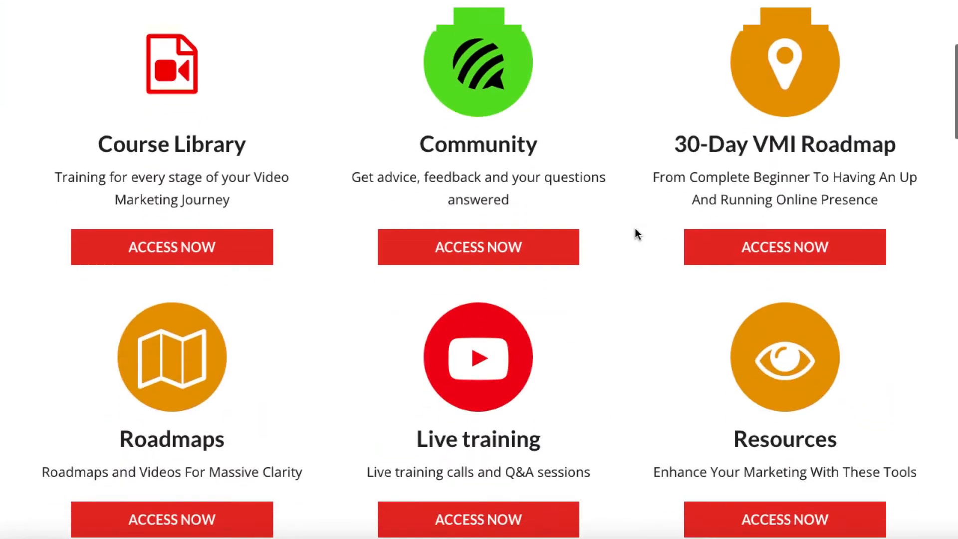
pyautogui.scroll(-3)
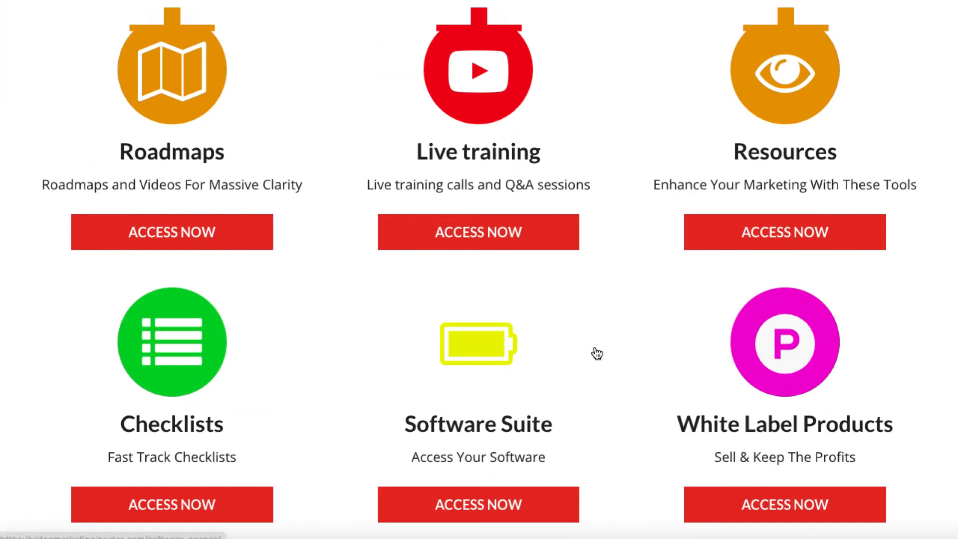
pyautogui.scroll(-3)
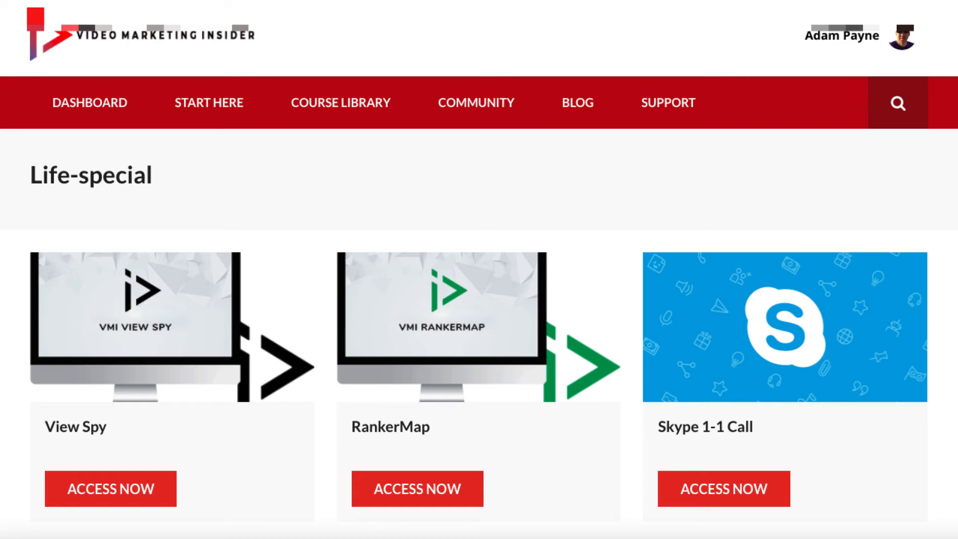
pyautogui.scroll(-3)
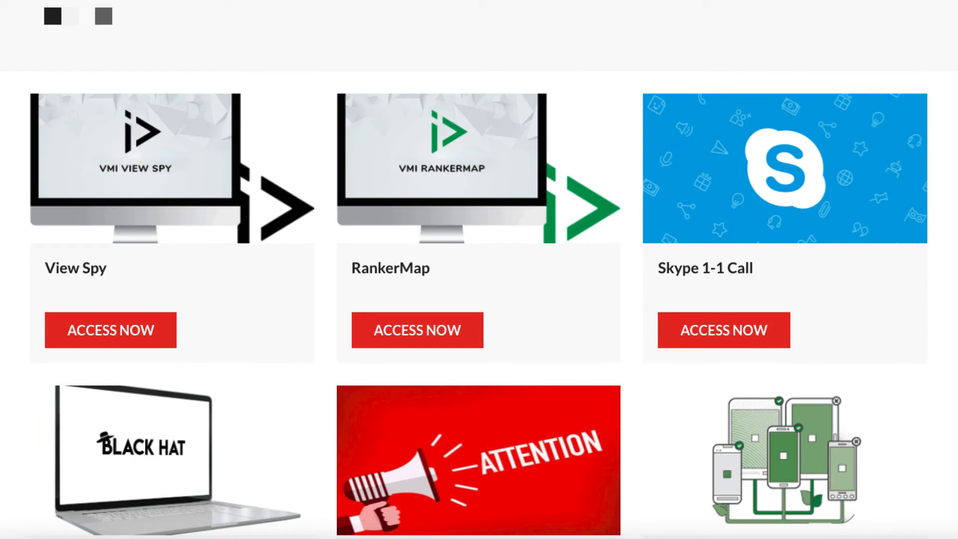
pyautogui.scroll(3)
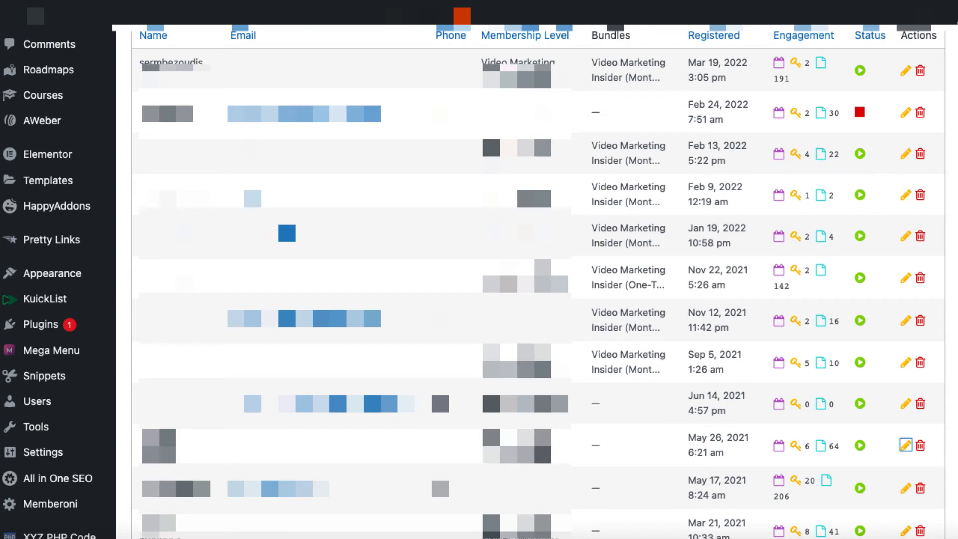
pyautogui.moveTo(524, 58)
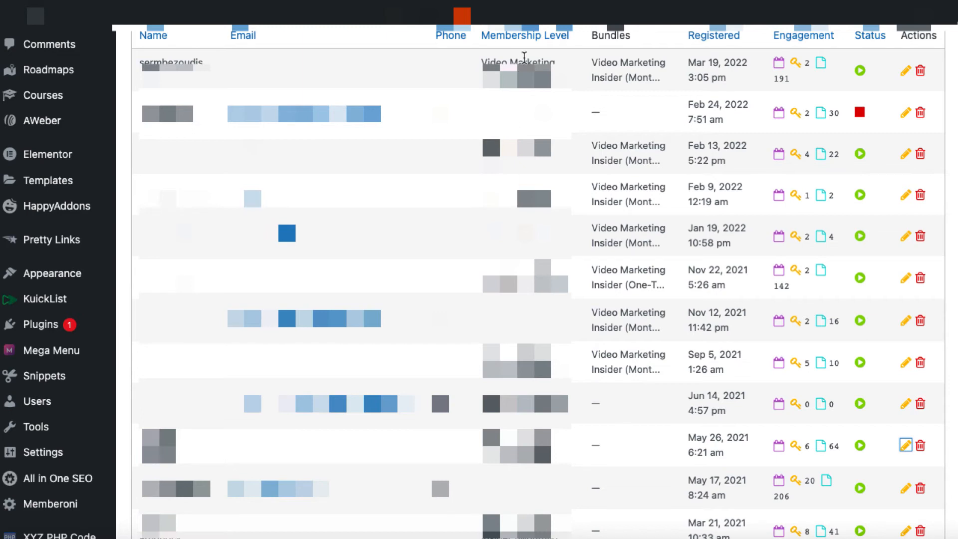
pyautogui.moveTo(723, 118)
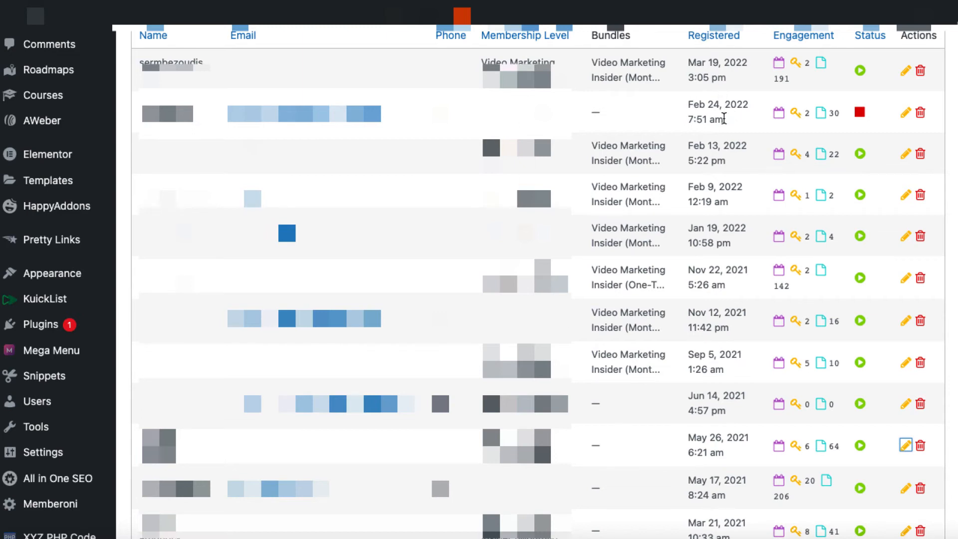
pyautogui.moveTo(775, 209)
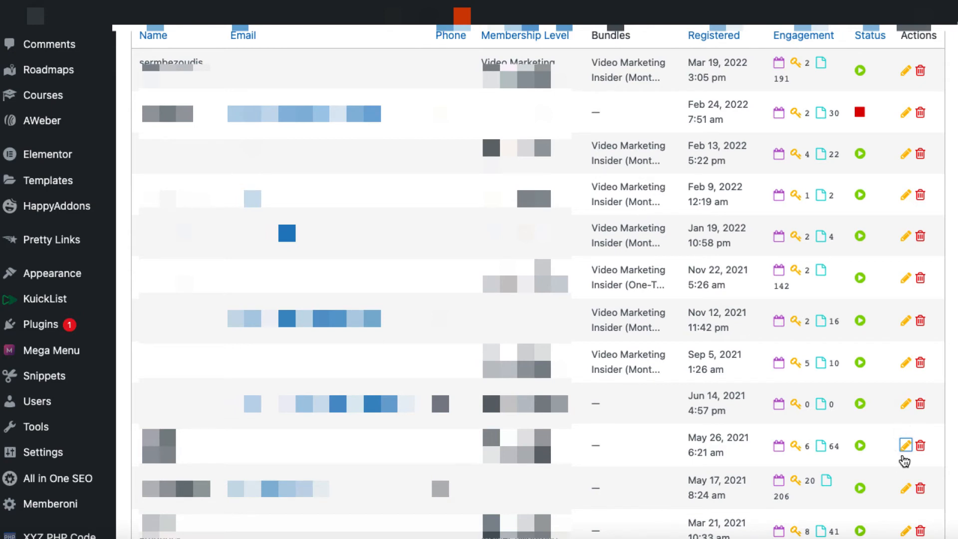
pyautogui.moveTo(906, 444)
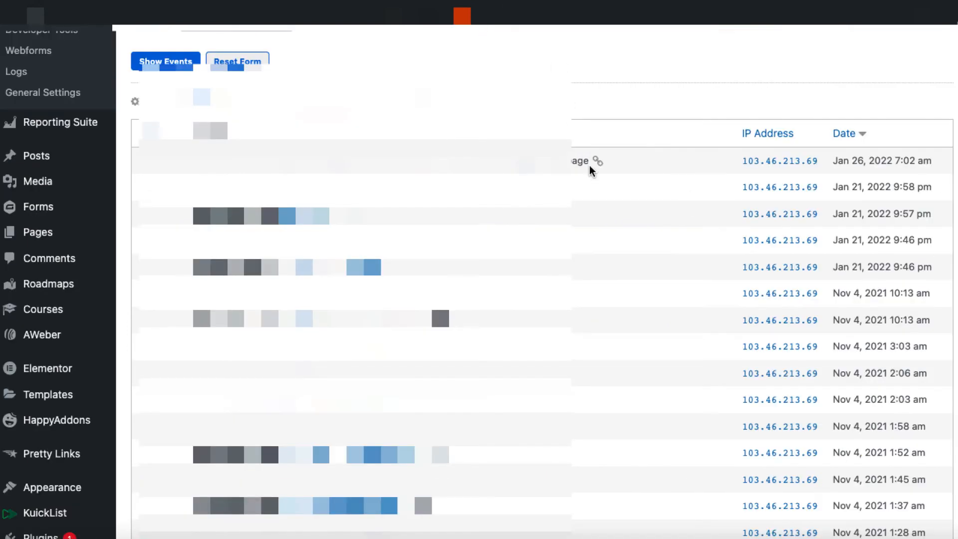
pyautogui.moveTo(686, 98)
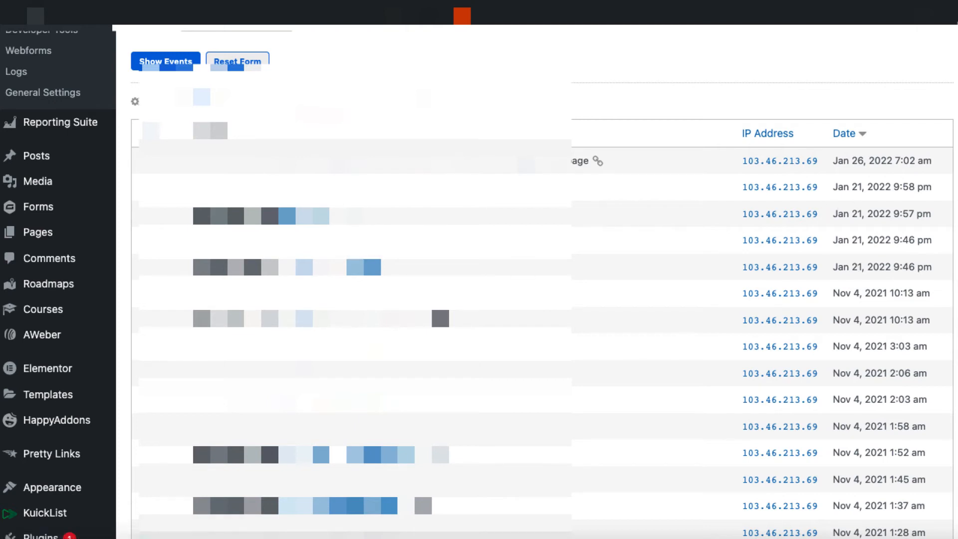
pyautogui.moveTo(857, 290)
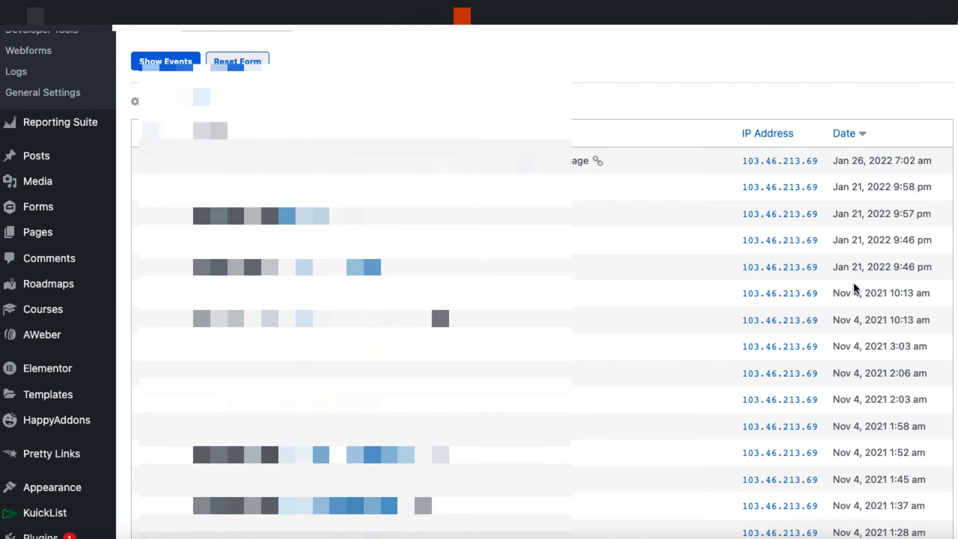
# Step: Scroll down the MemberMouse admin page
pyautogui.scroll(-3)
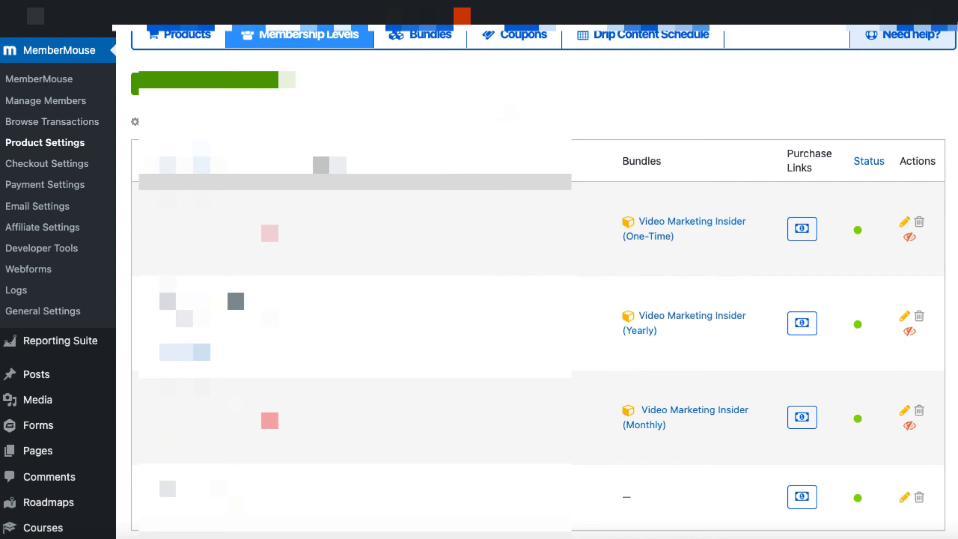
pyautogui.moveTo(573, 135)
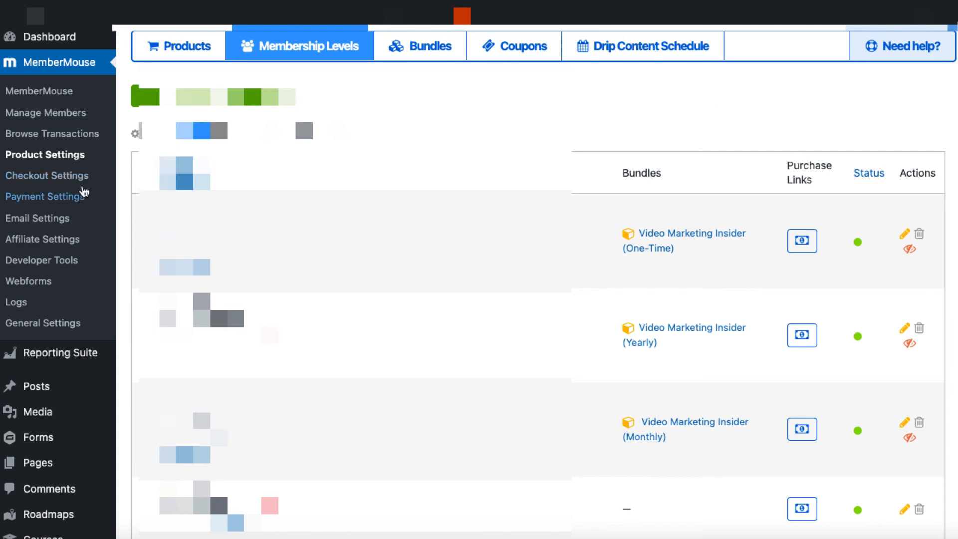
pyautogui.moveTo(80, 247)
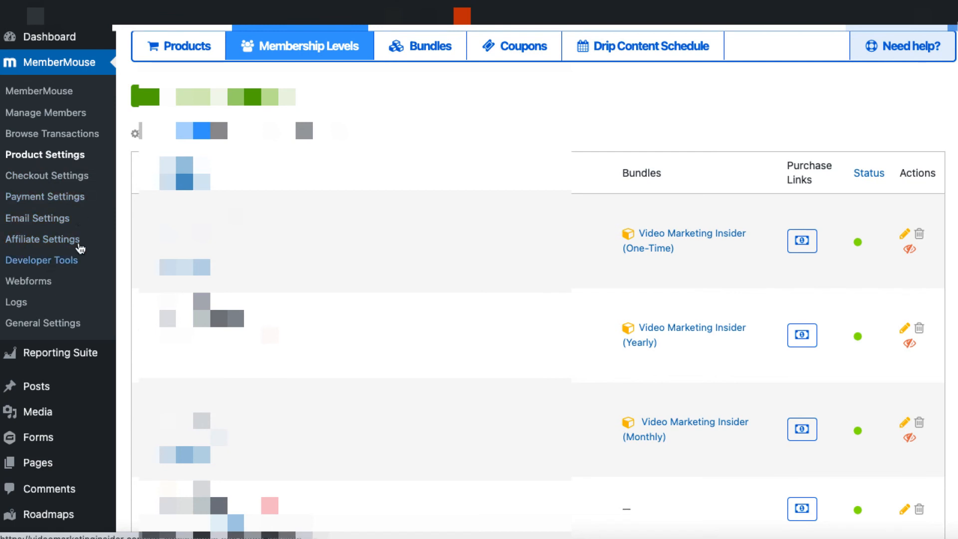
pyautogui.moveTo(48, 245)
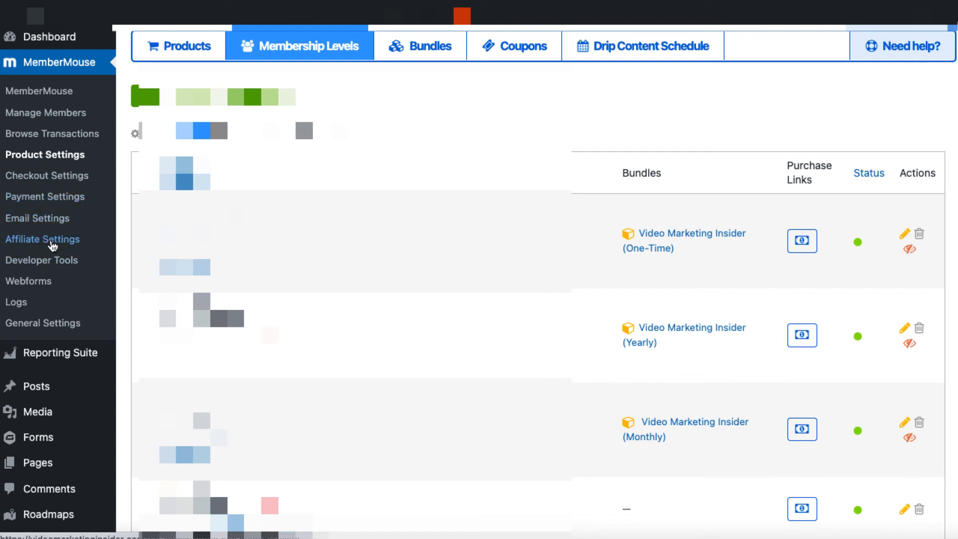
pyautogui.moveTo(32, 208)
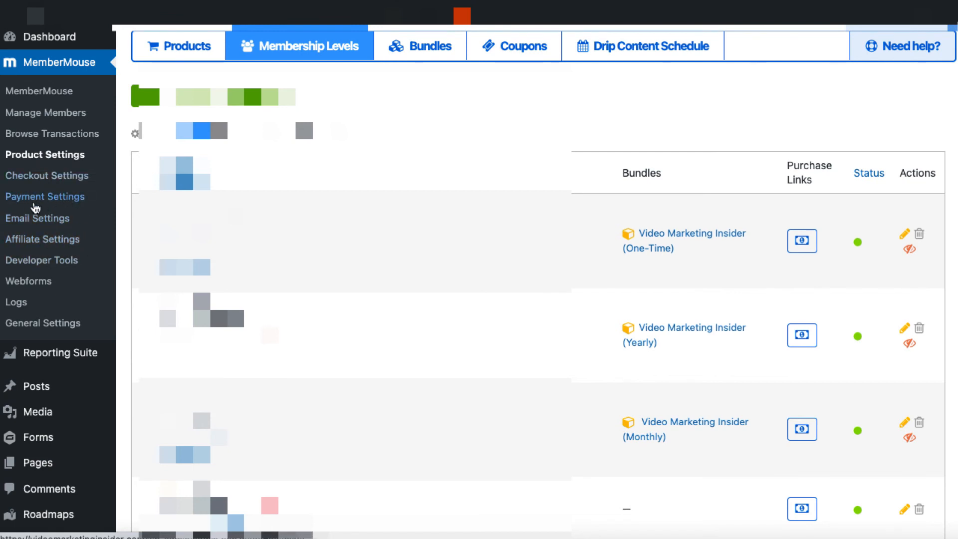
pyautogui.moveTo(63, 222)
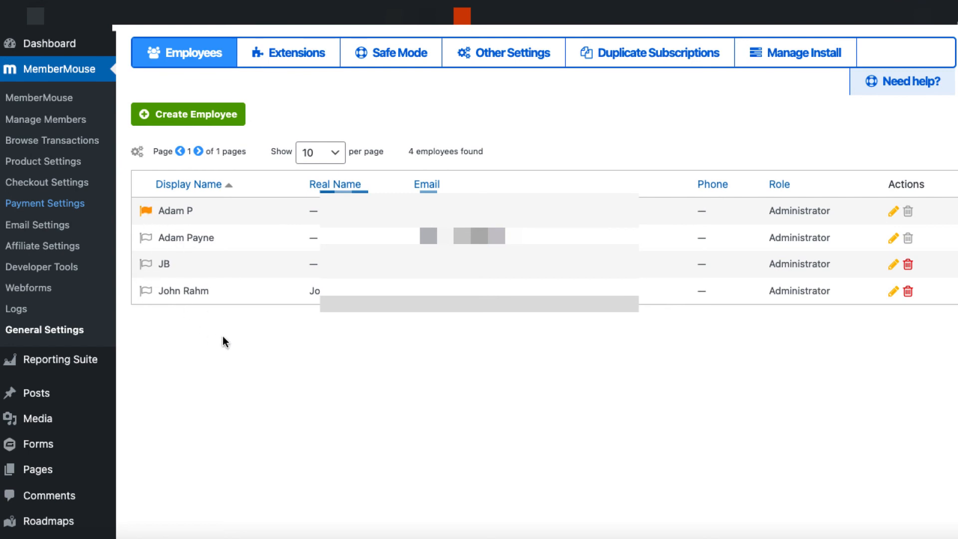
pyautogui.moveTo(248, 325)
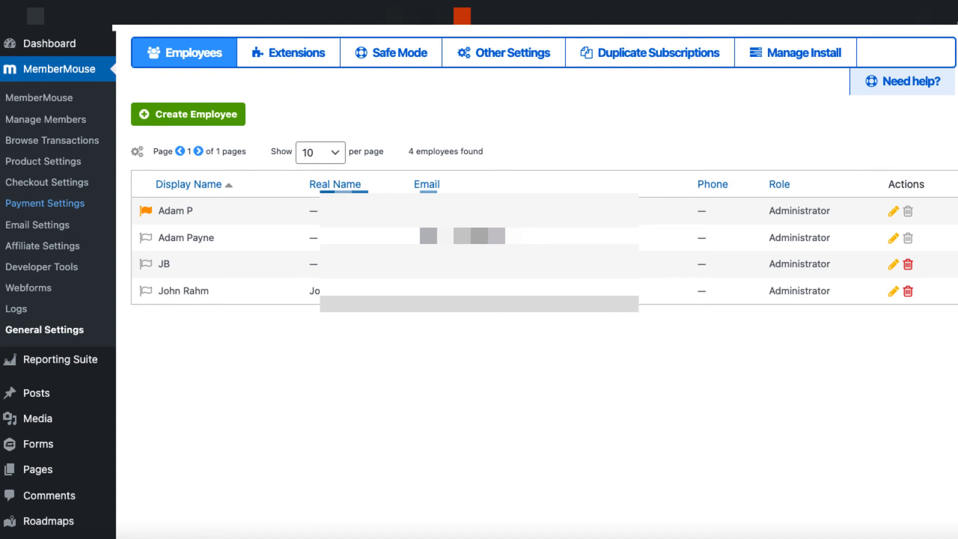
pyautogui.moveTo(766, 162)
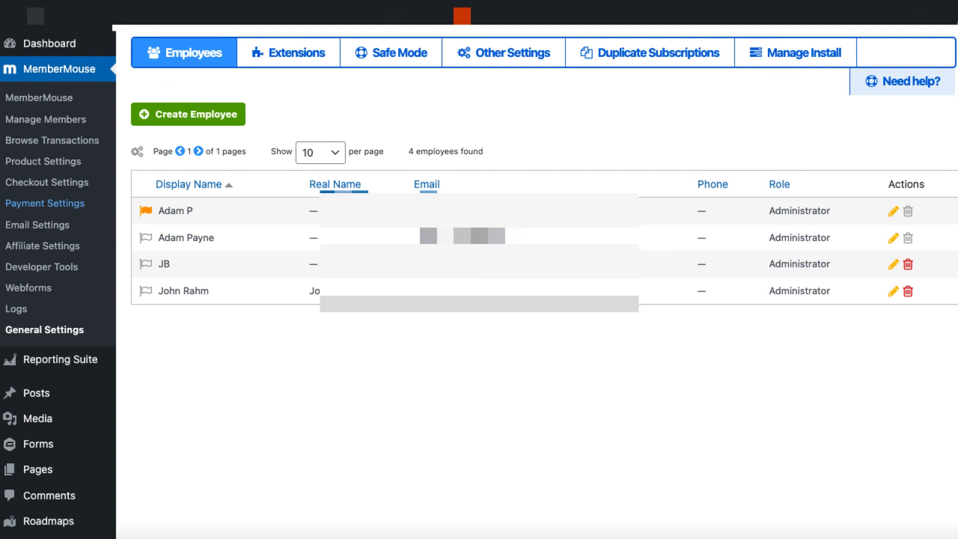
# Step: Go to Payment Settings in the MemberMouse sidebar
pyautogui.click(45, 204)
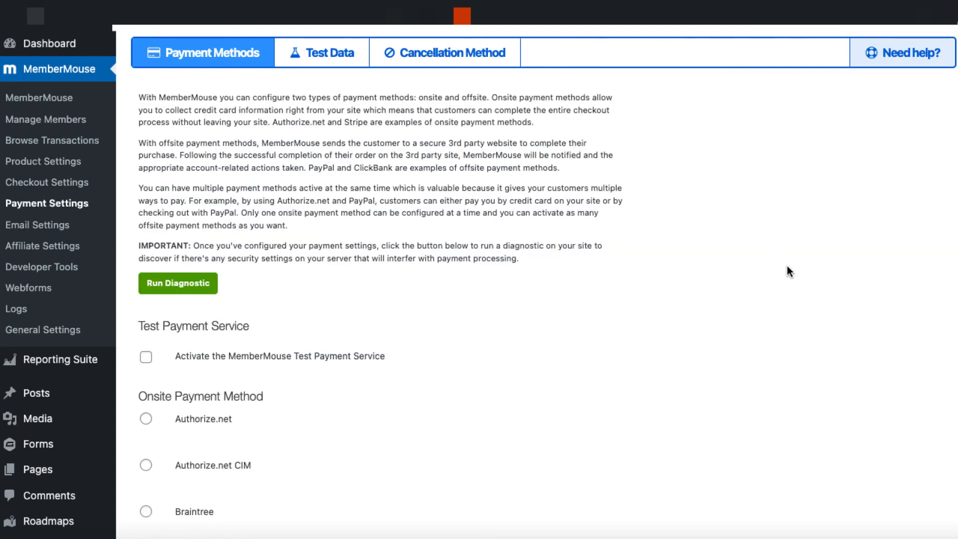
pyautogui.scroll(-3)
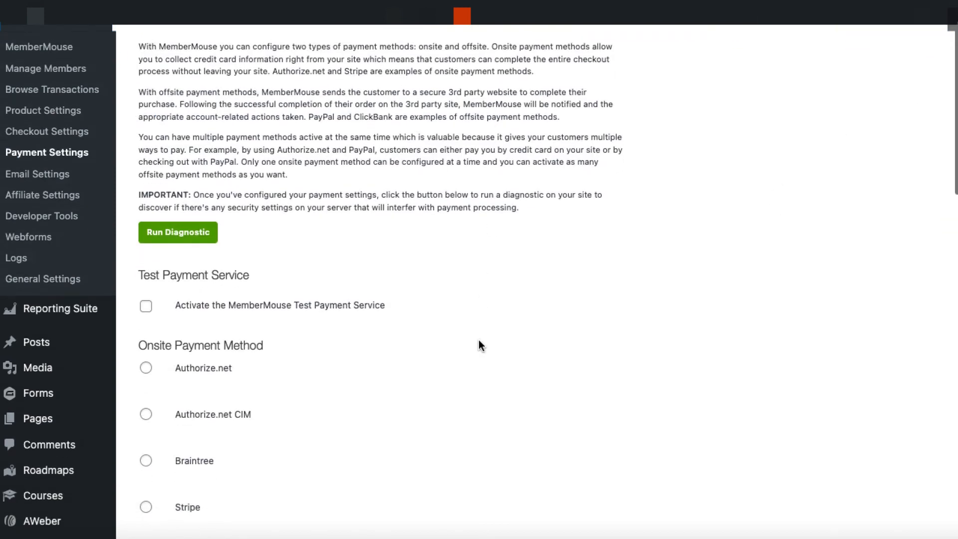
pyautogui.scroll(-3)
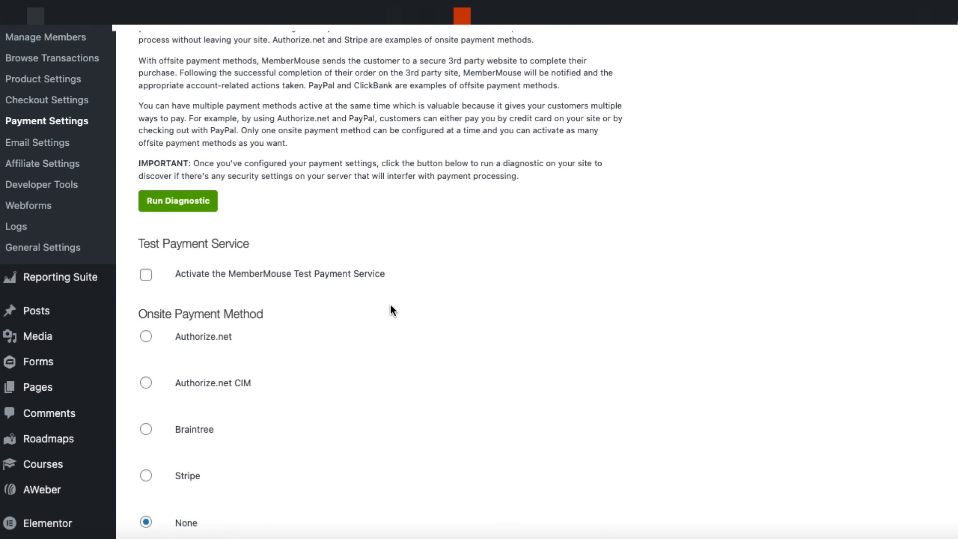
pyautogui.moveTo(226, 478)
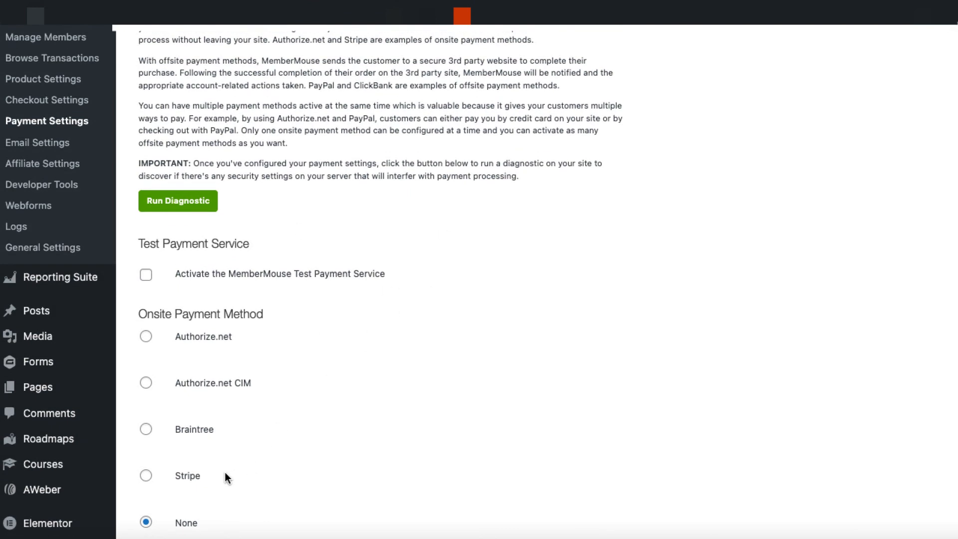
pyautogui.moveTo(350, 382)
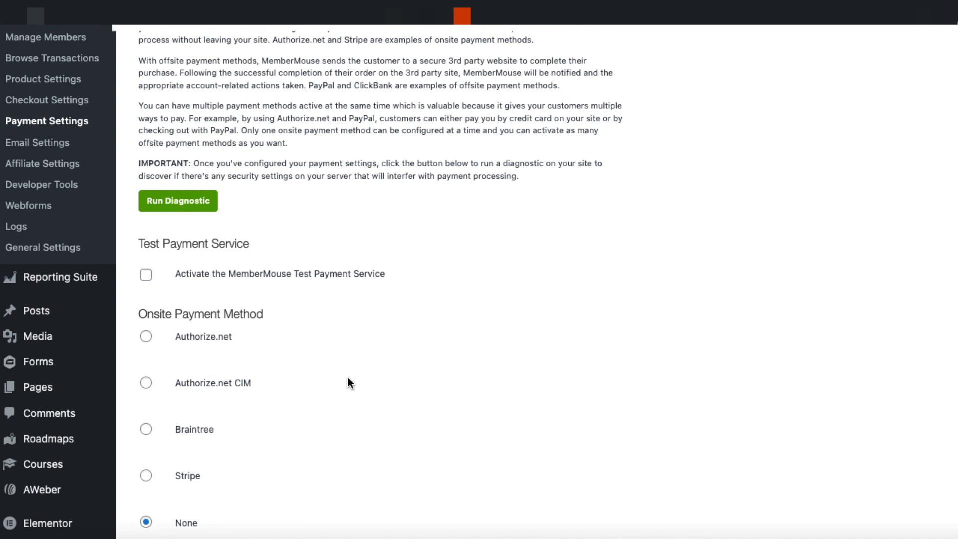
pyautogui.scroll(-3)
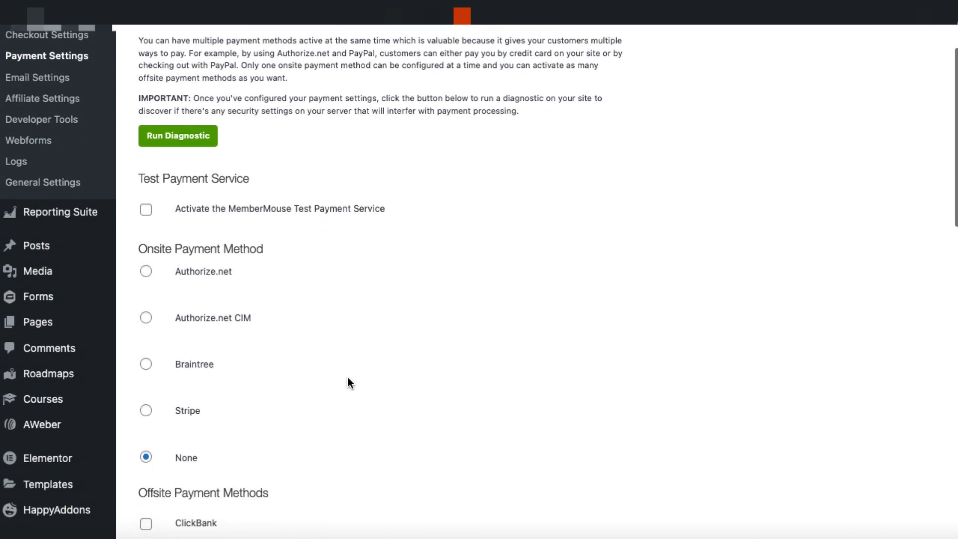
pyautogui.scroll(-3)
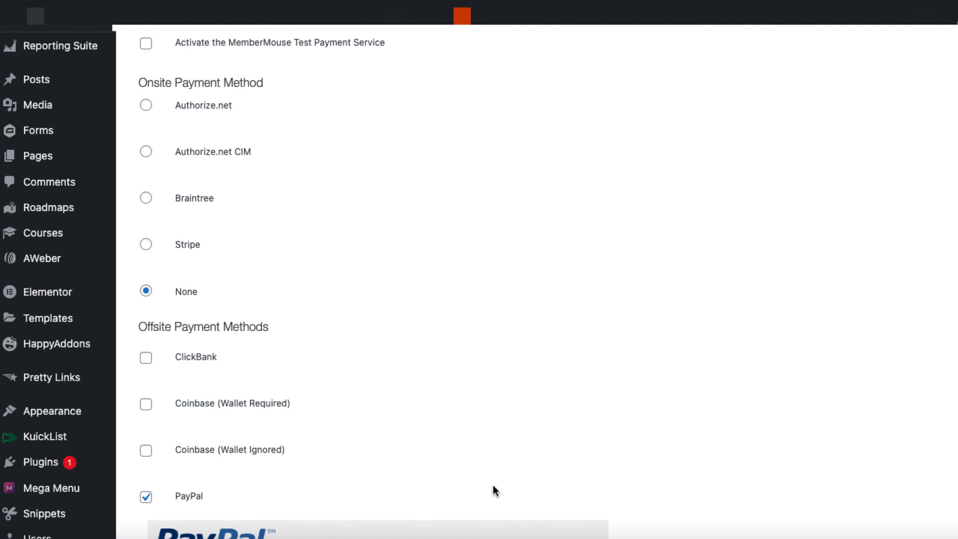
pyautogui.scroll(-3)
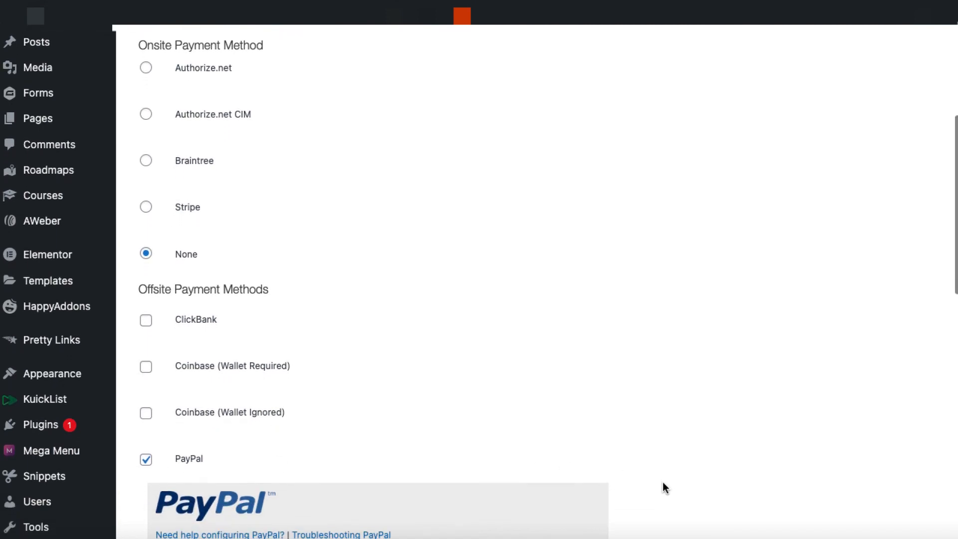